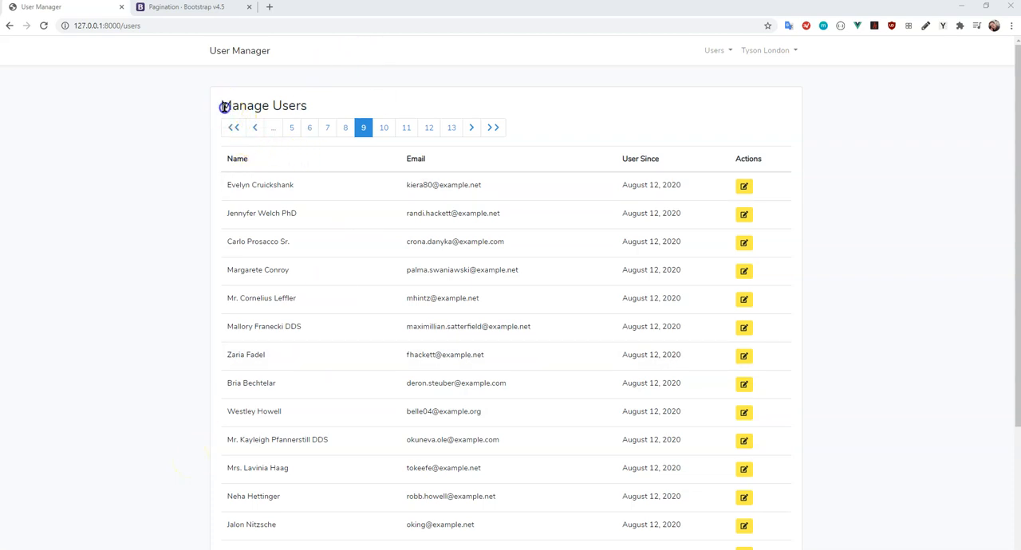
pyautogui.moveTo(372, 155)
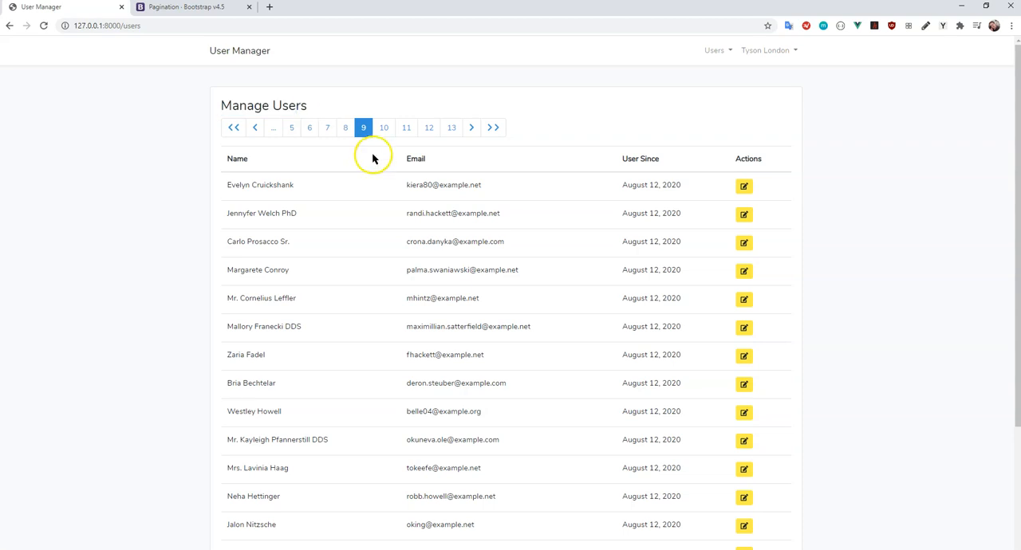
pyautogui.moveTo(273, 151)
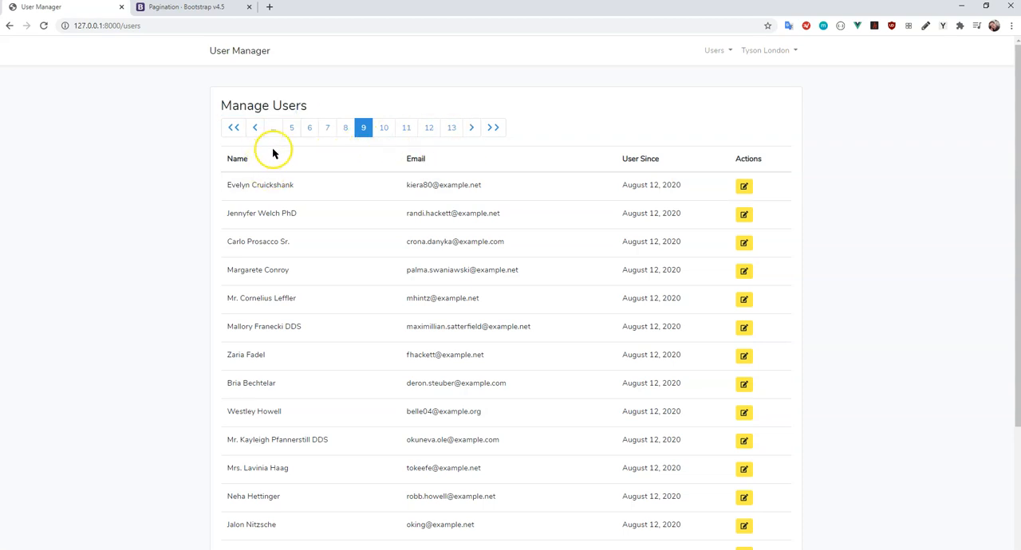
pyautogui.moveTo(276, 185)
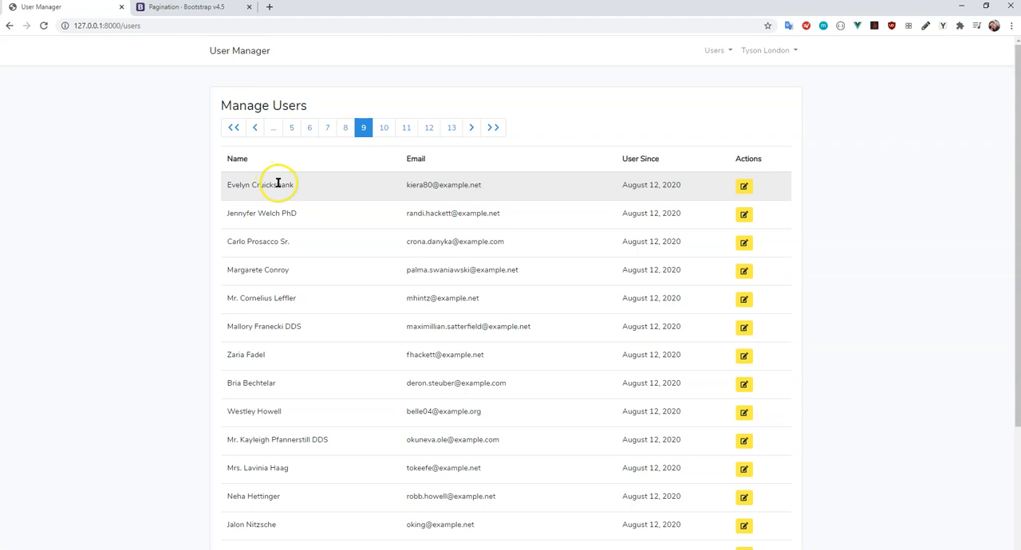
pyautogui.moveTo(229, 104)
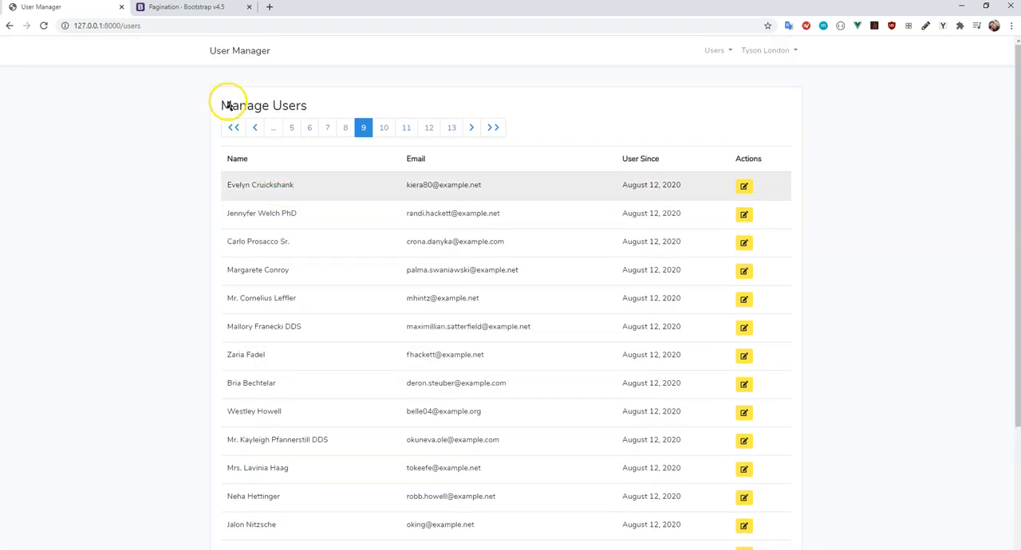
pyautogui.moveTo(191, 99)
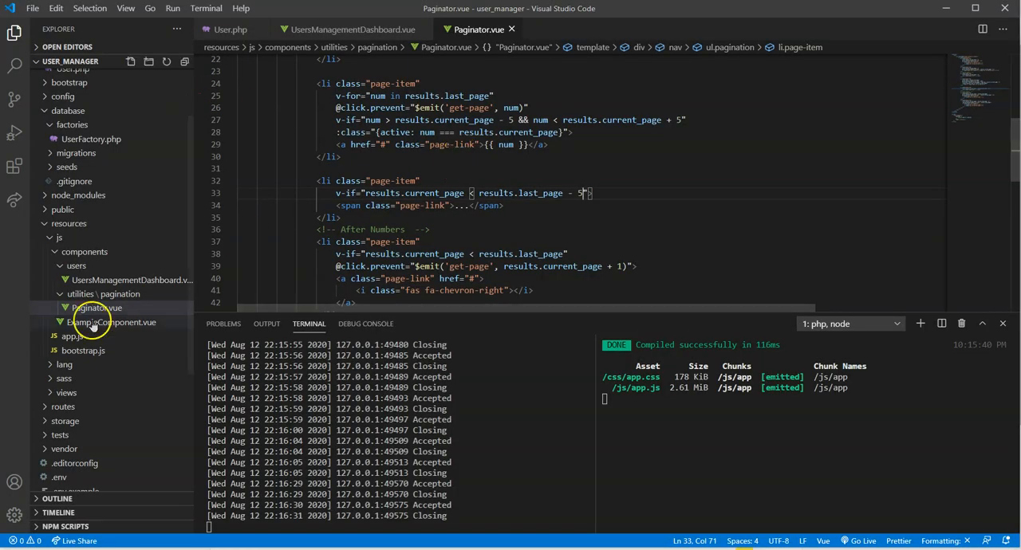
pyautogui.moveTo(554, 166)
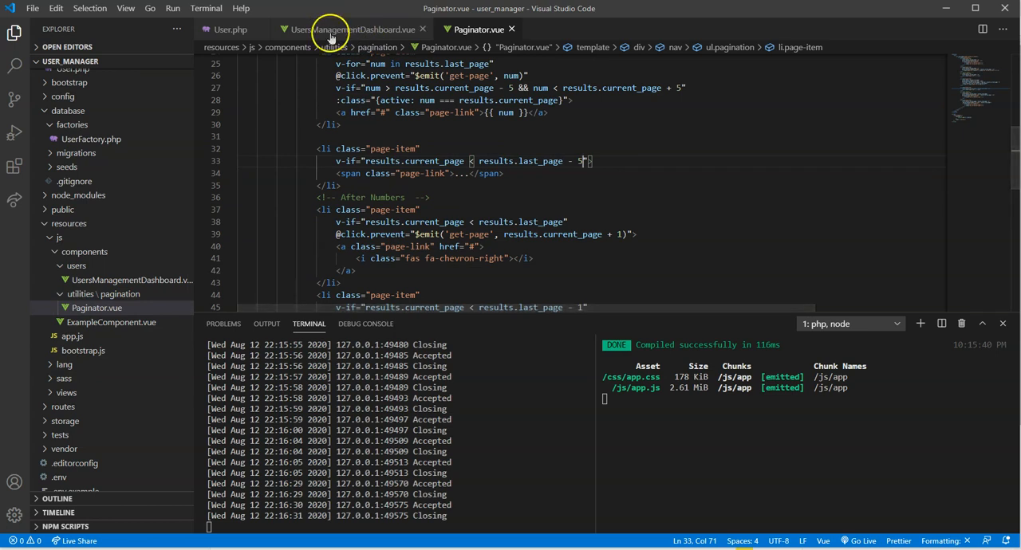
# - Add import PaginatorDetails from '../utilities/pagination/PaginatorDetails.vue' below the Paginator import
pyautogui.click(351, 29)
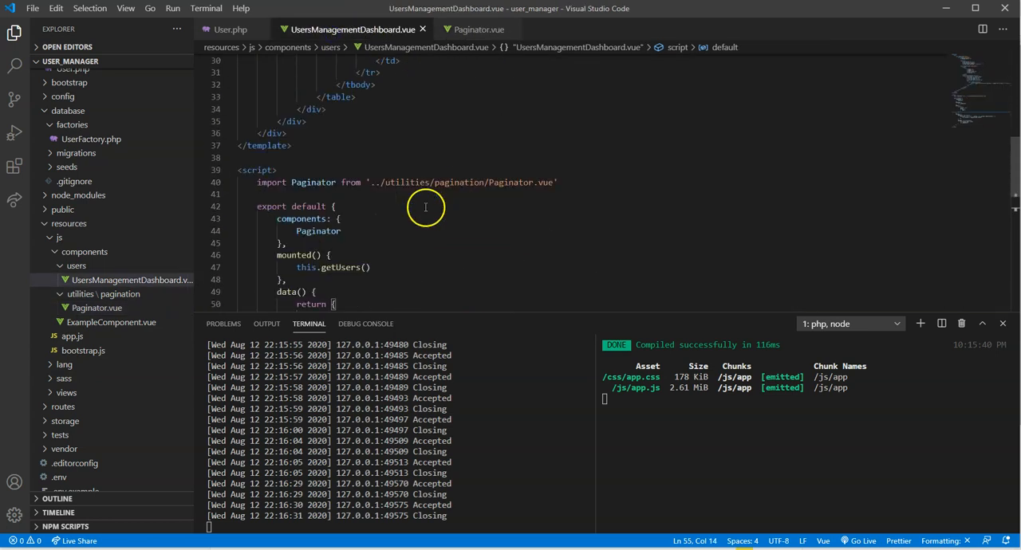
pyautogui.click(277, 170)
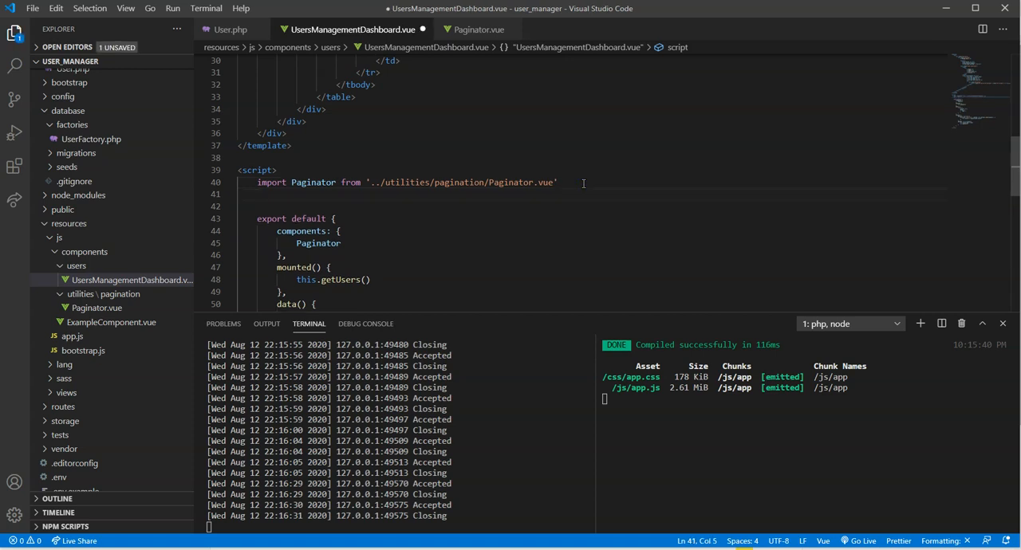
pyautogui.write('import PaginatorDetails')
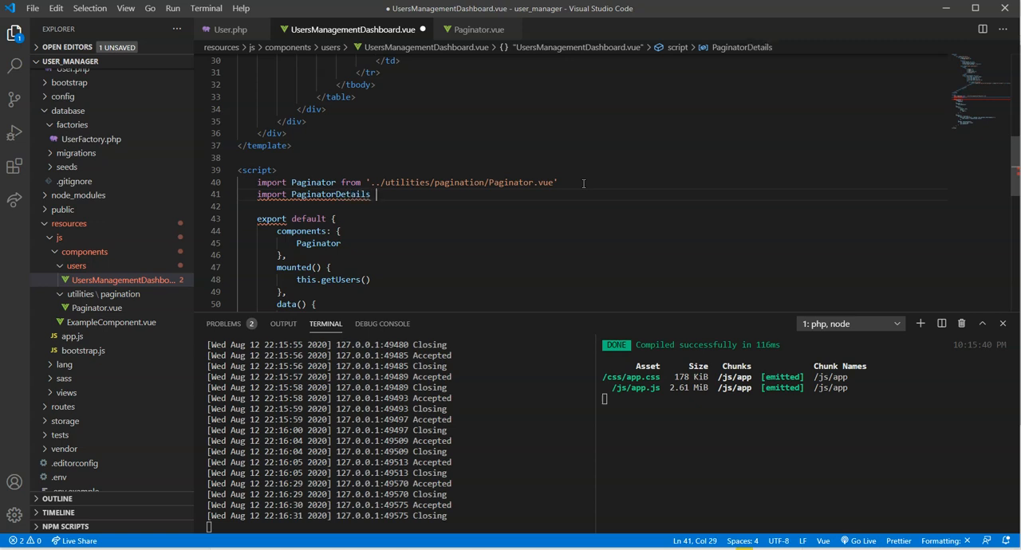
pyautogui.write("from '")
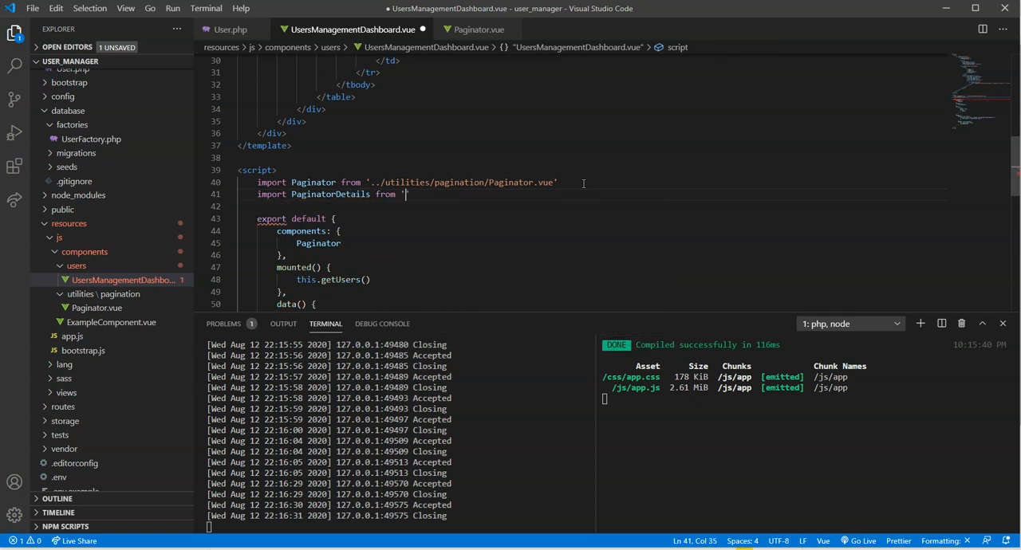
pyautogui.write('../utilities/pagita')
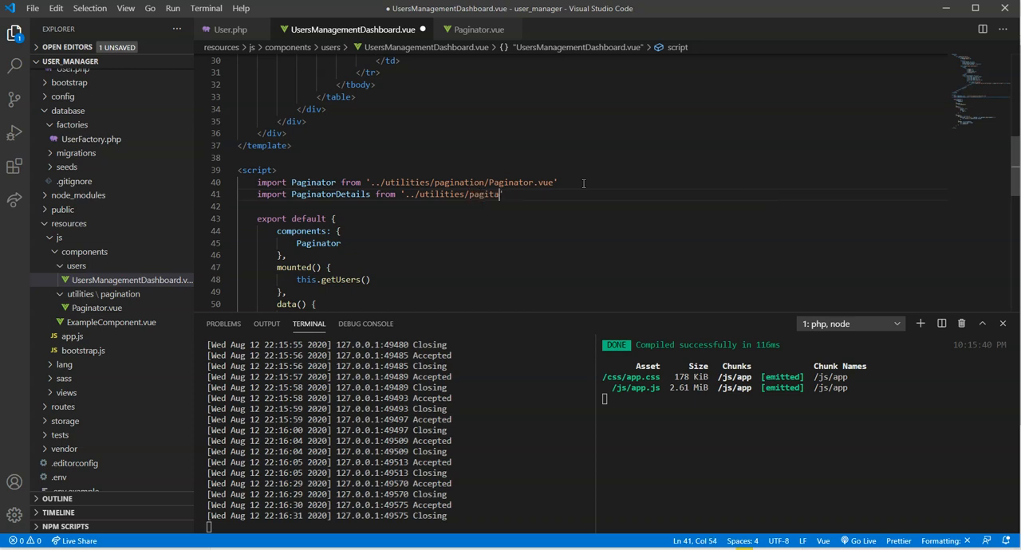
pyautogui.press('BackSpace')
pyautogui.write('nation/')
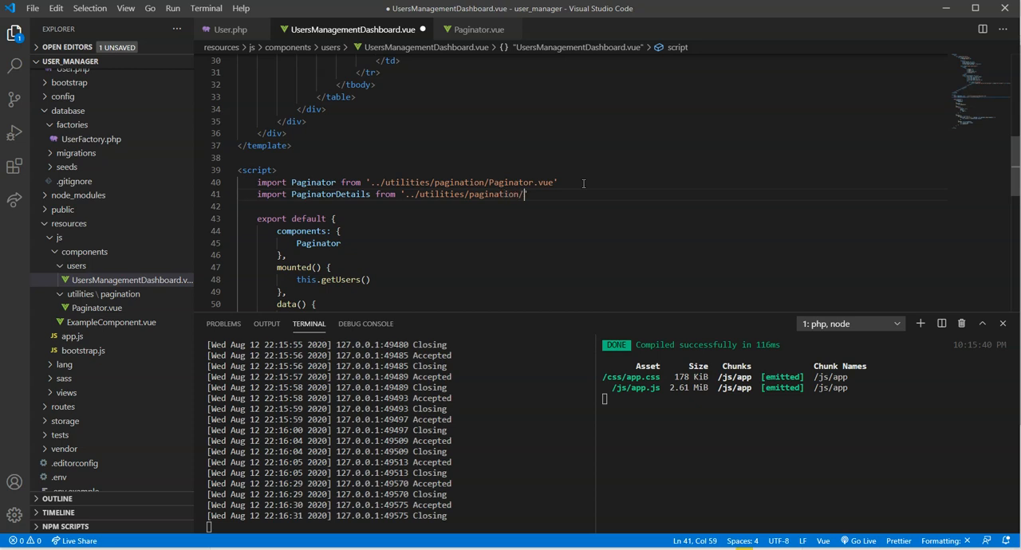
pyautogui.write('PaginatorDetail')
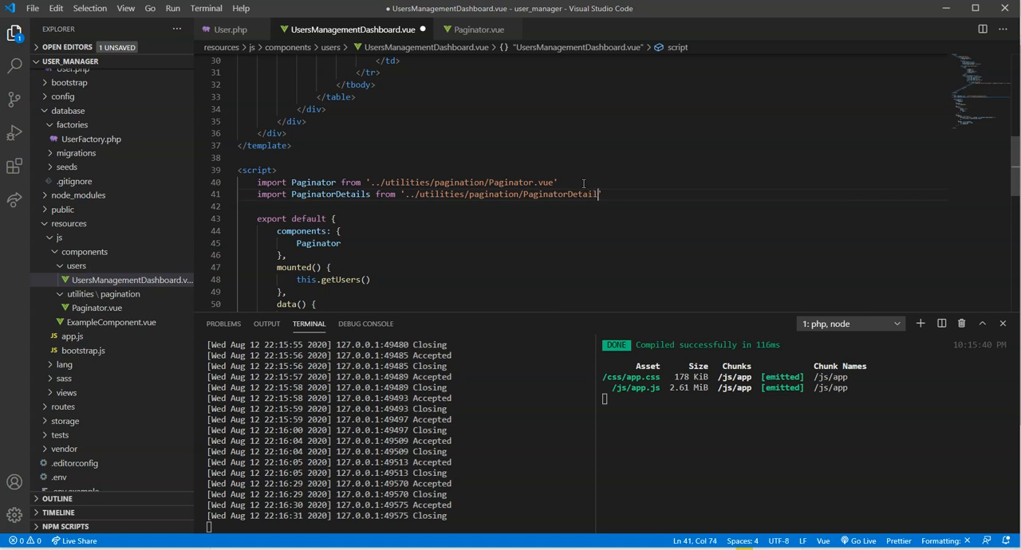
pyautogui.write('.vue')
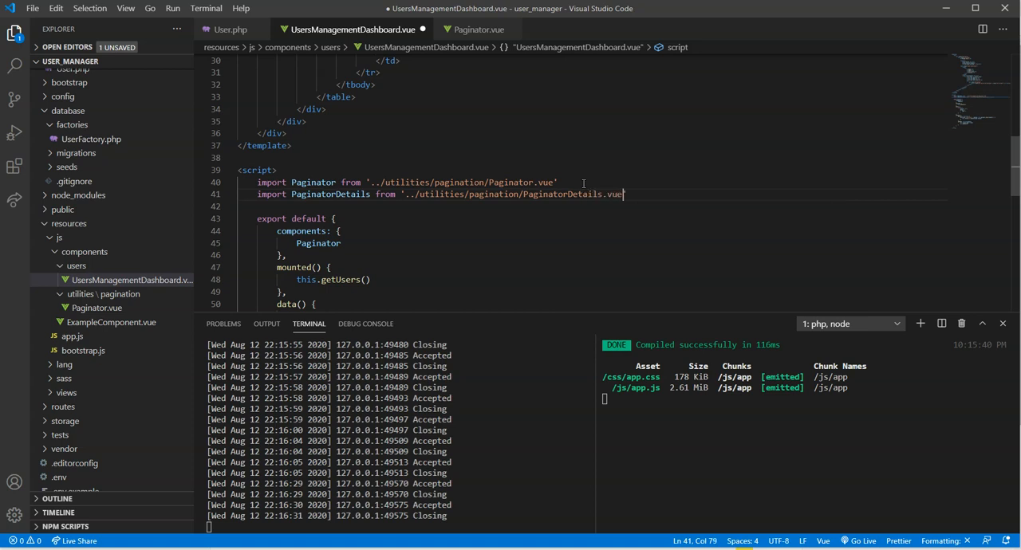
# - Create PaginatorDetails.vue in utilities/pagination with a template wrapping a div
pyautogui.rightClick(76, 266)
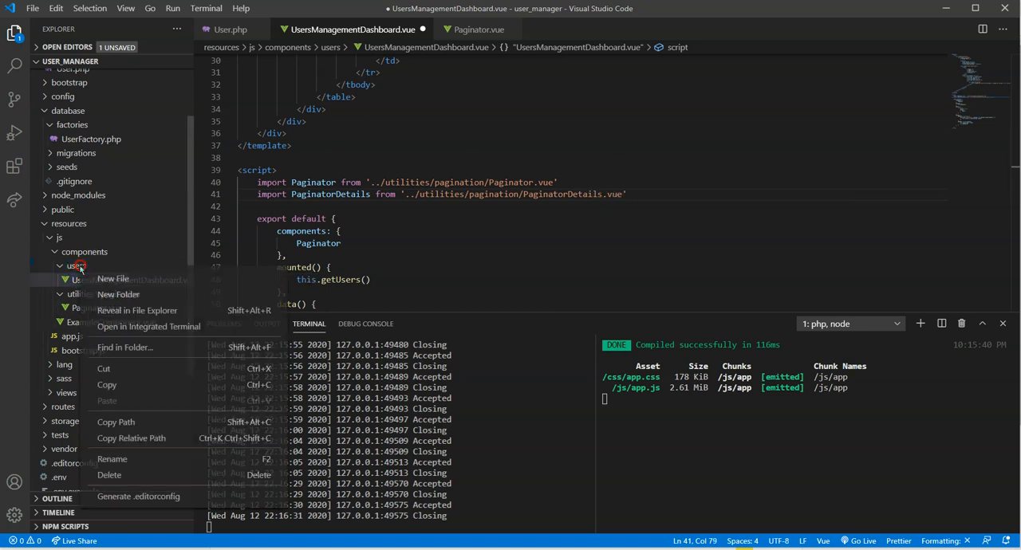
pyautogui.click(112, 278)
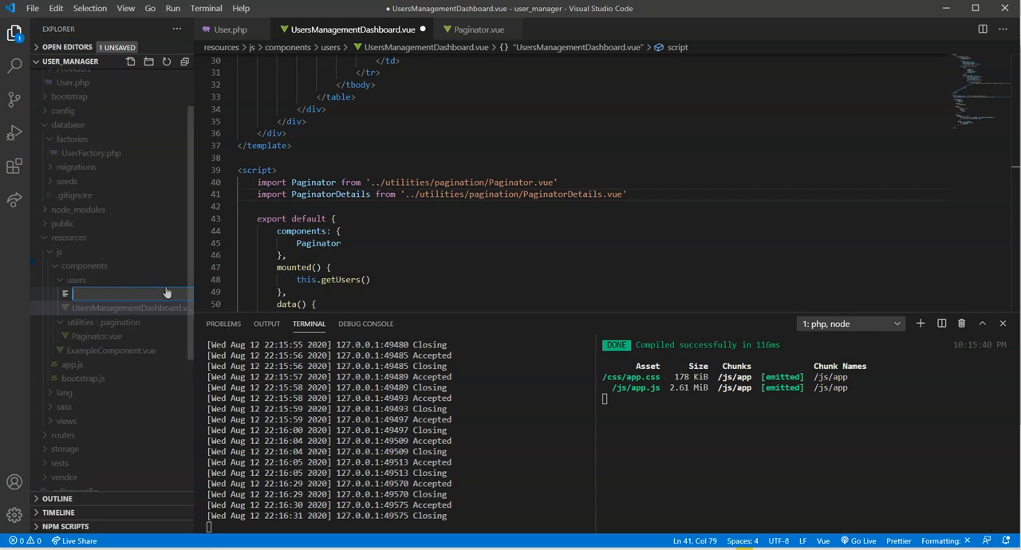
pyautogui.rightClick(131, 295)
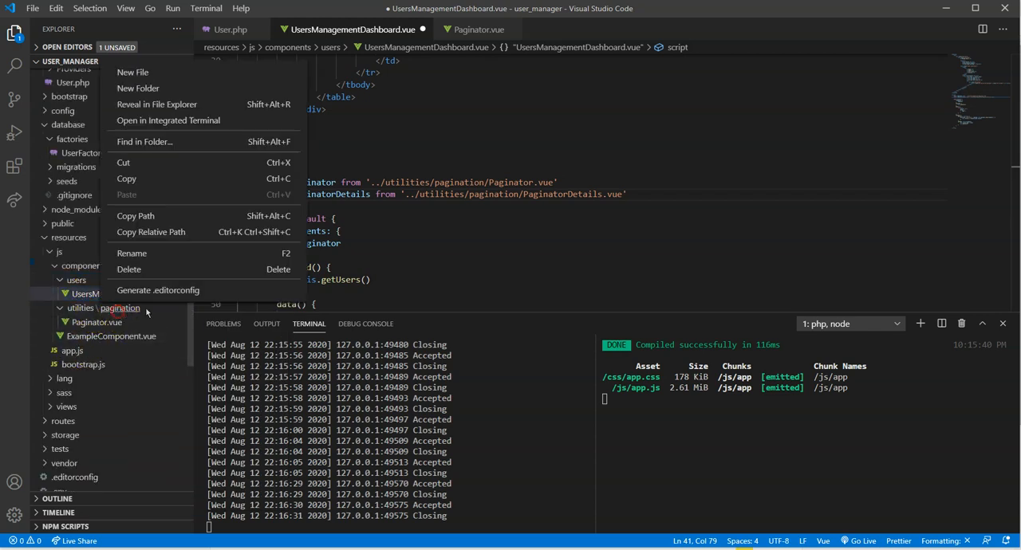
pyautogui.click(132, 72)
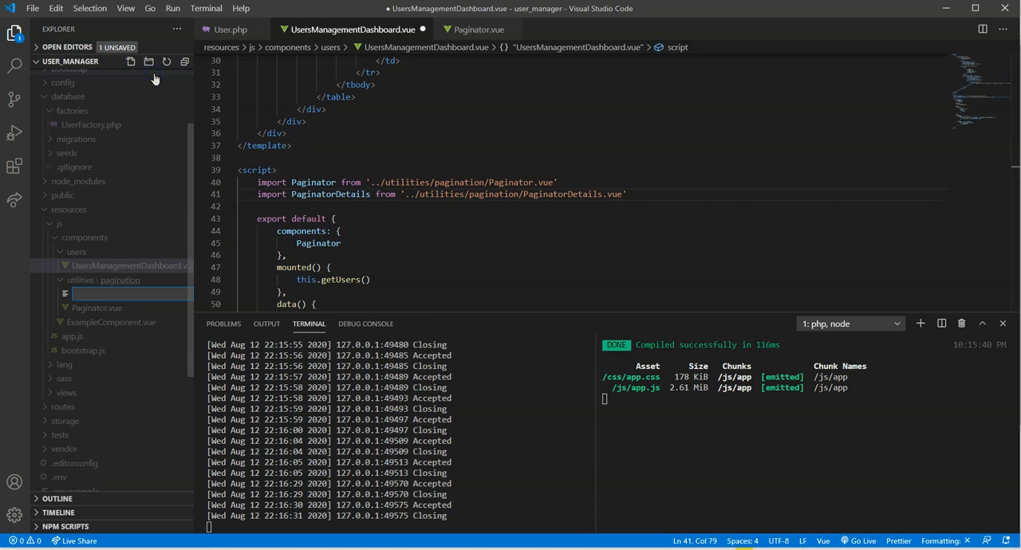
pyautogui.write('PaginatorDetails.vue')
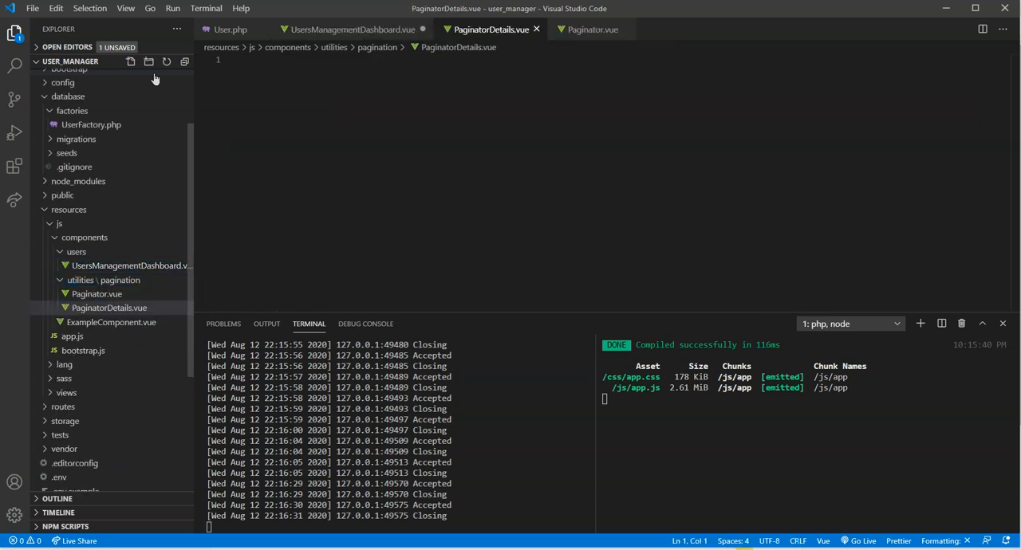
pyautogui.write('template>')
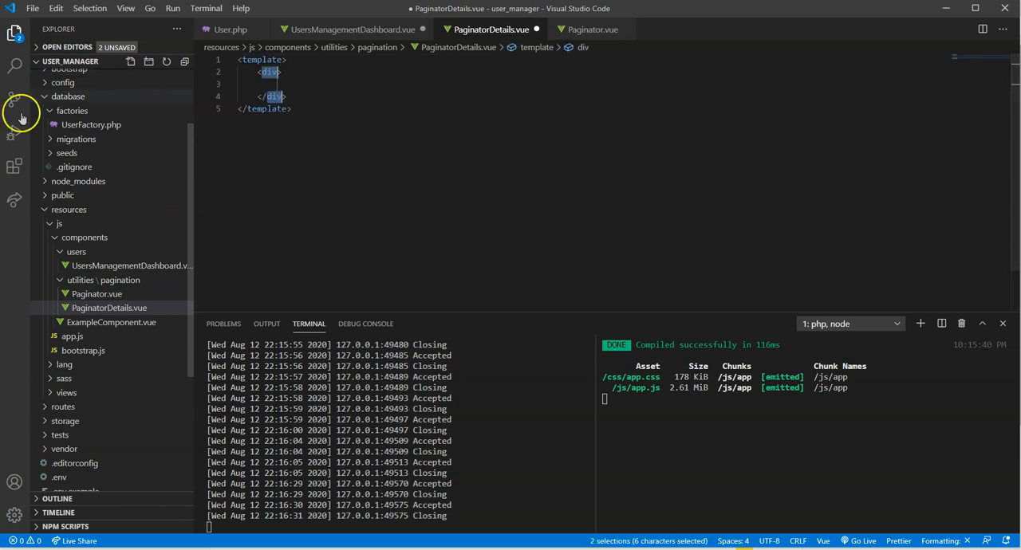
pyautogui.write('De')
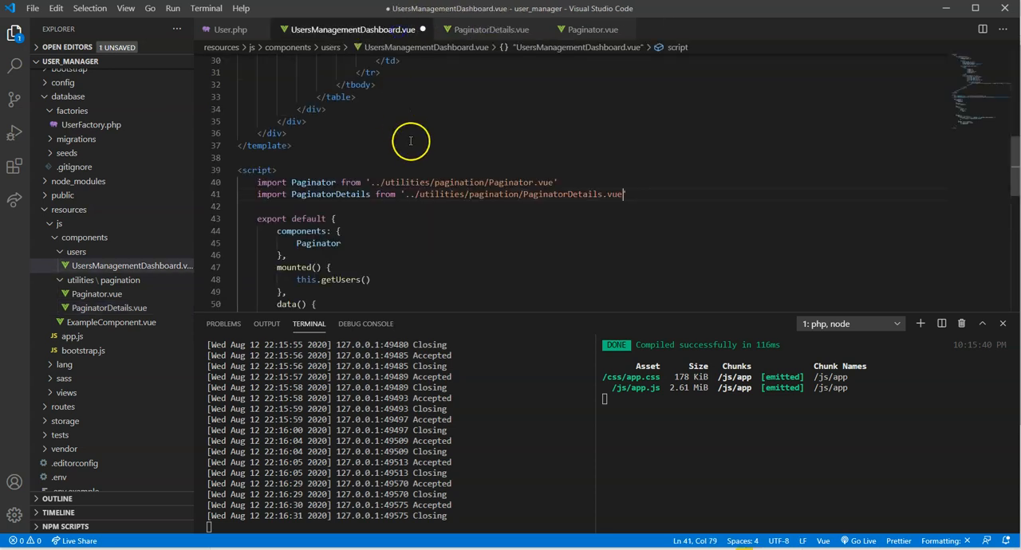
# - Put 'Details Here' in the PaginatorDetails div and save the dashboard import
pyautogui.click(492, 29)
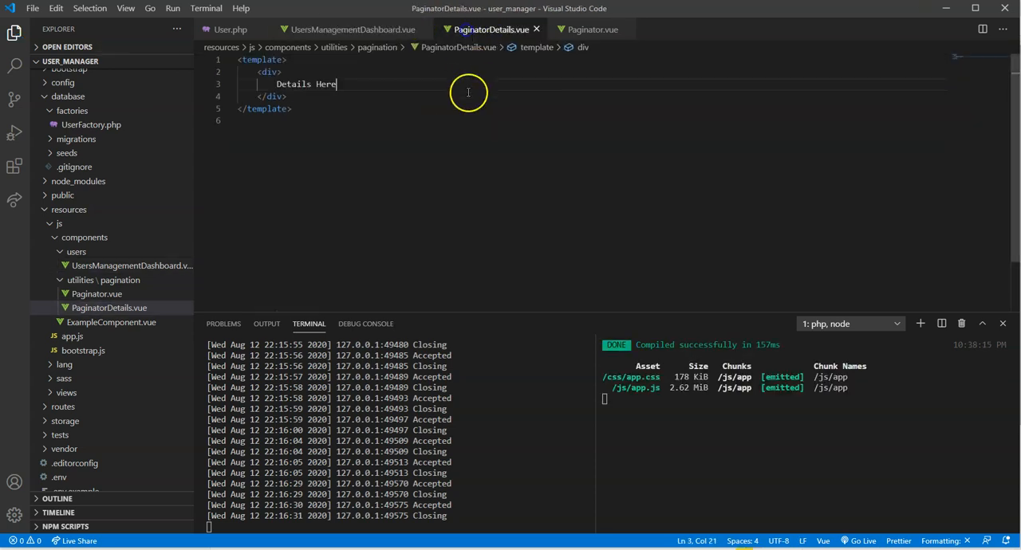
pyautogui.click(351, 29)
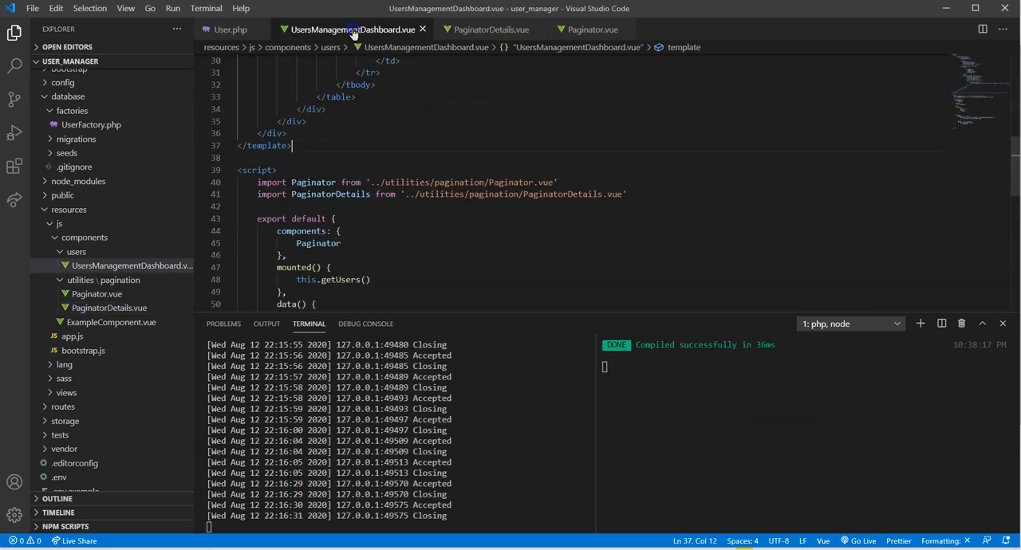
pyautogui.click(490, 29)
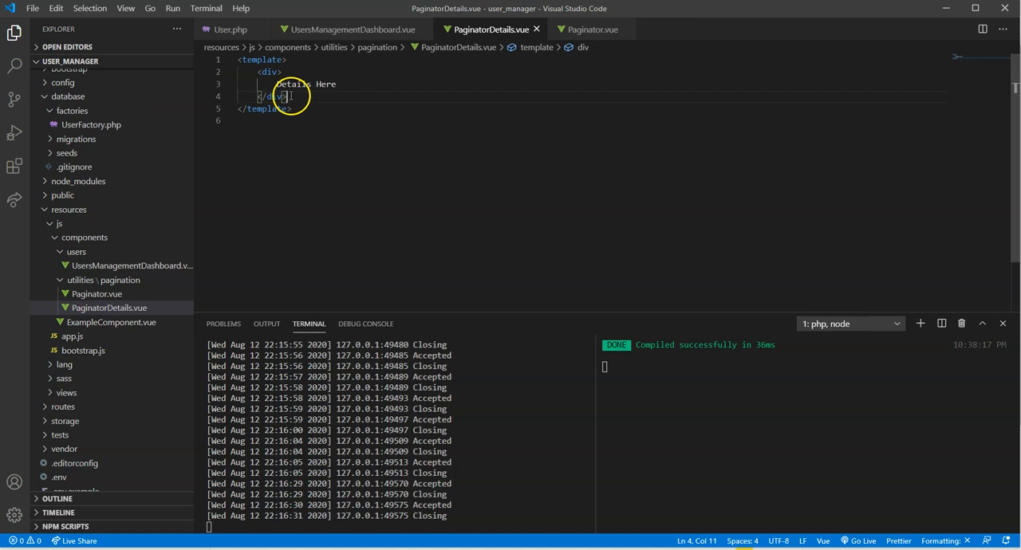
pyautogui.moveTo(406, 96)
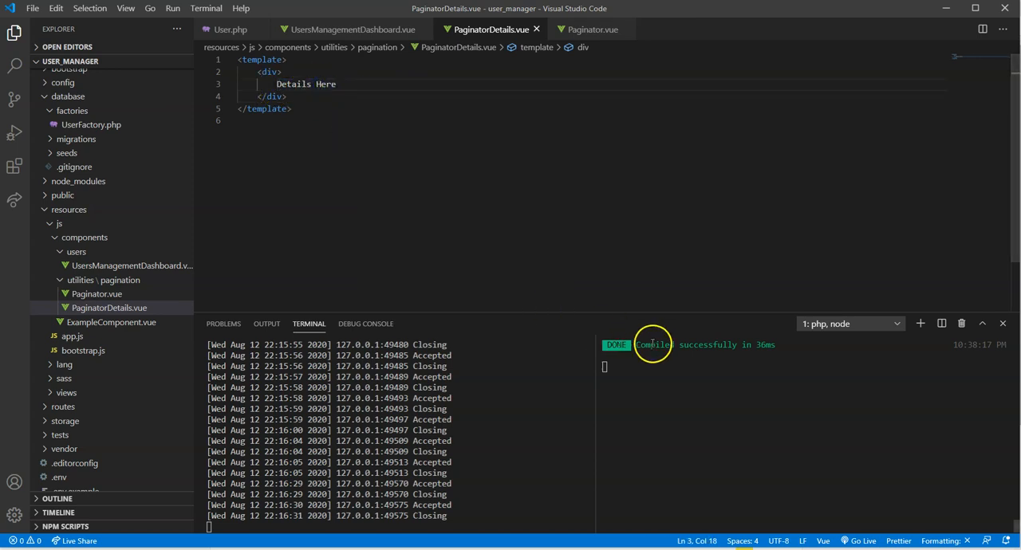
pyautogui.moveTo(704, 362)
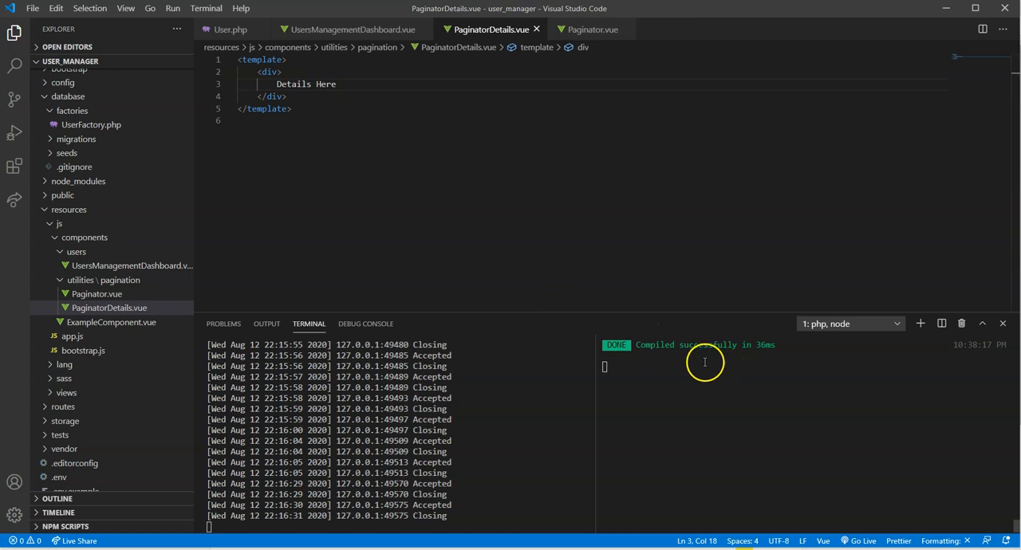
pyautogui.moveTo(718, 382)
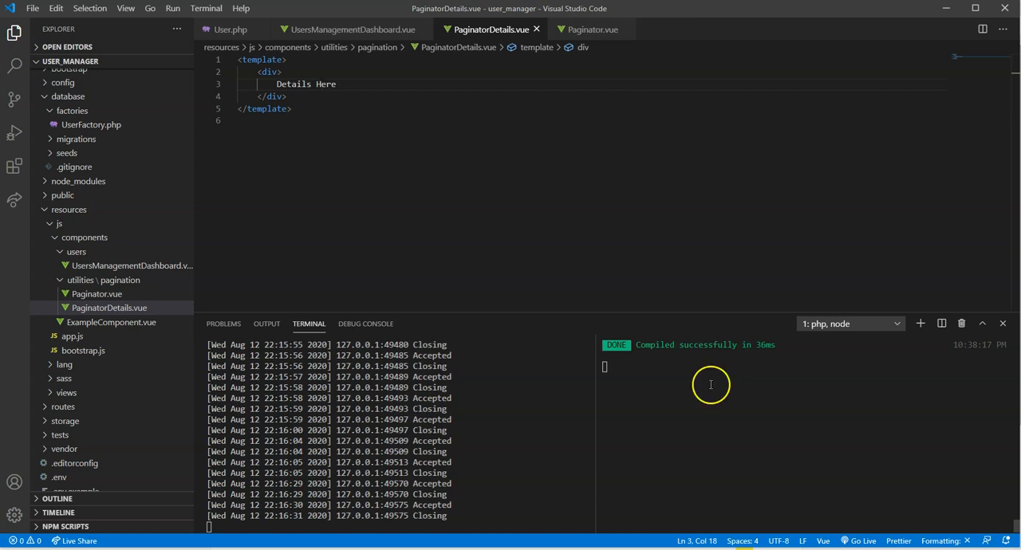
pyautogui.moveTo(700, 339)
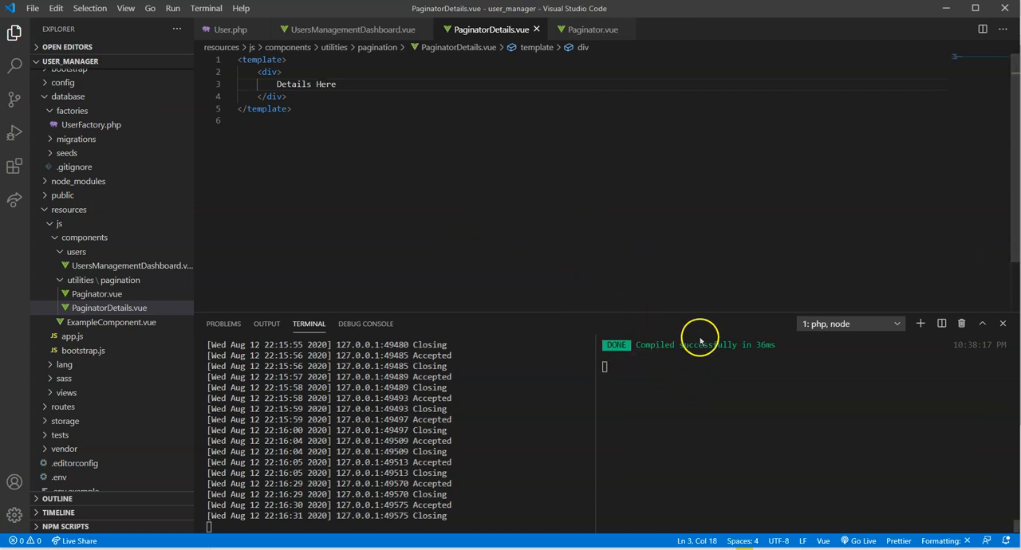
pyautogui.click(351, 30)
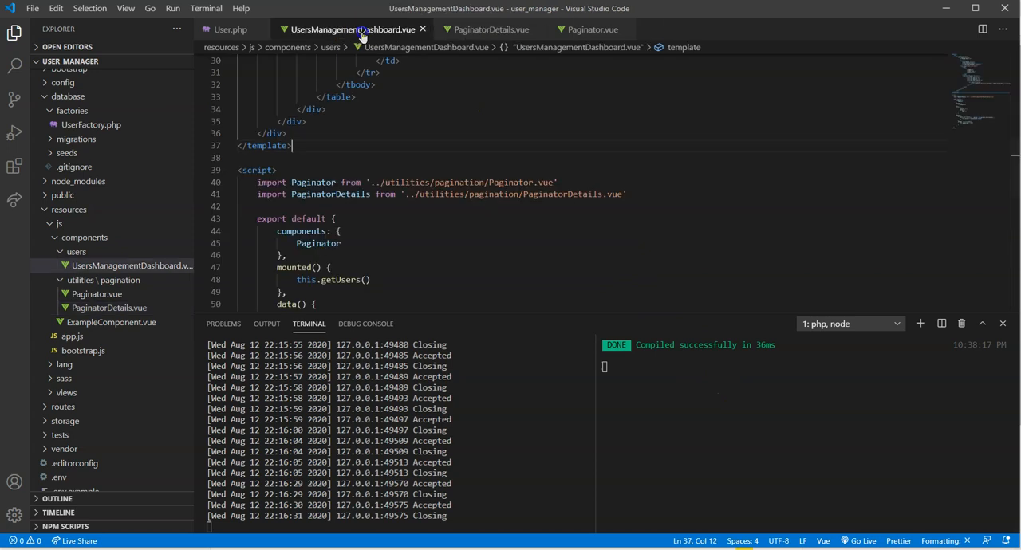
pyautogui.click(488, 30)
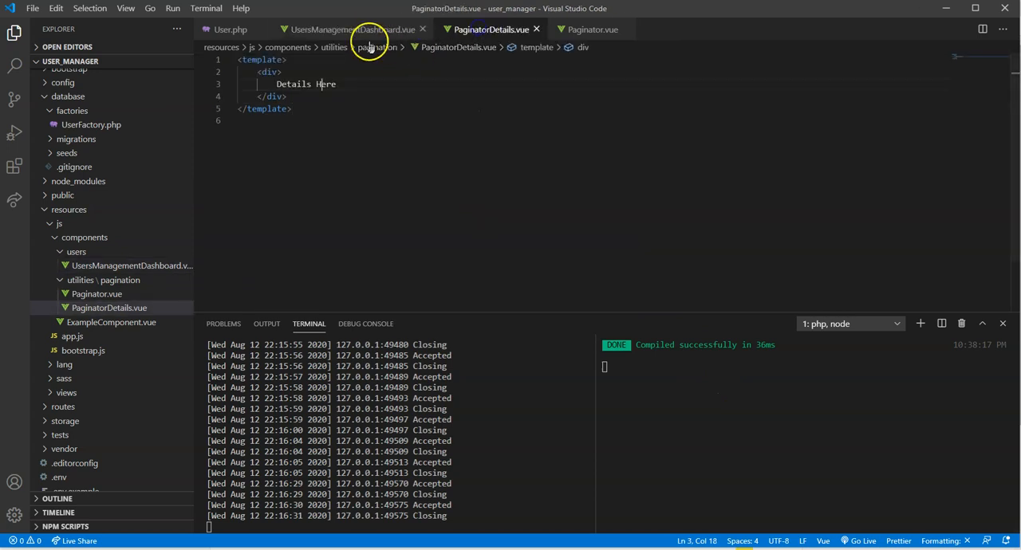
pyautogui.click(350, 29)
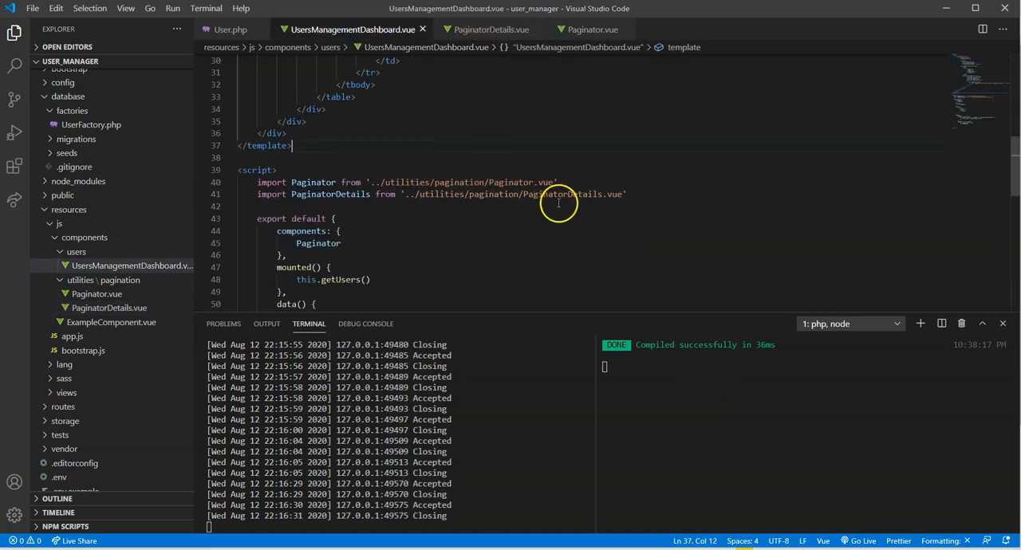
pyautogui.moveTo(684, 246)
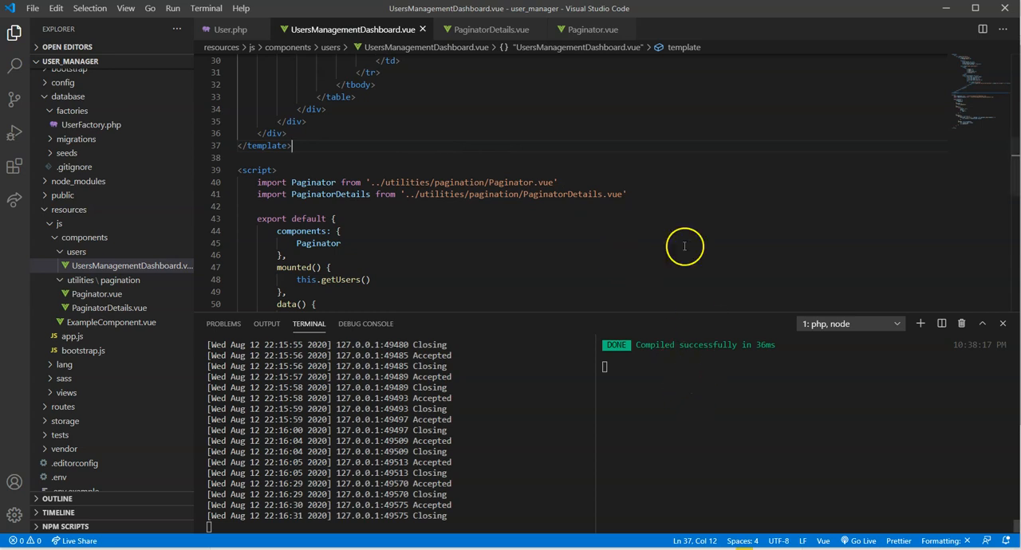
pyautogui.moveTo(664, 210)
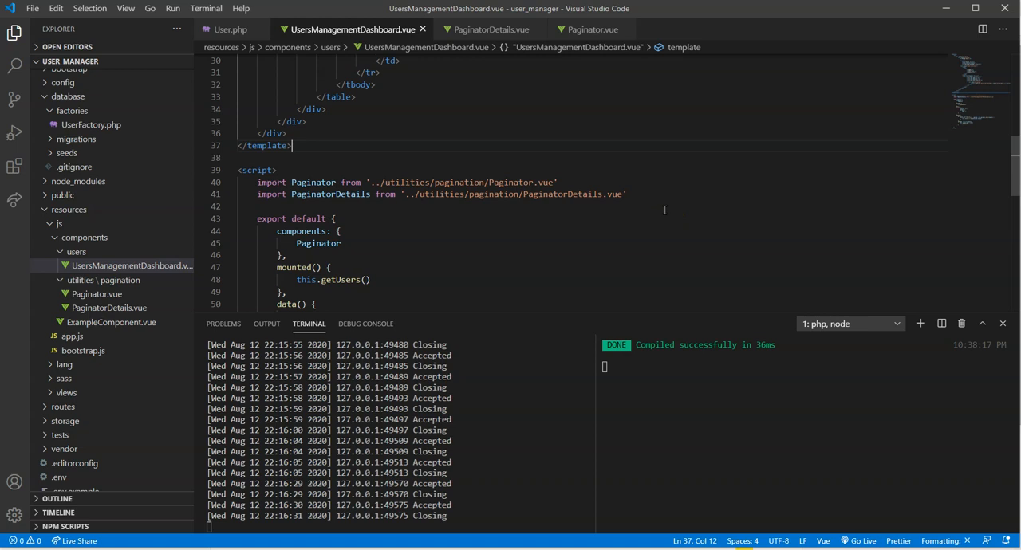
pyautogui.moveTo(487, 167)
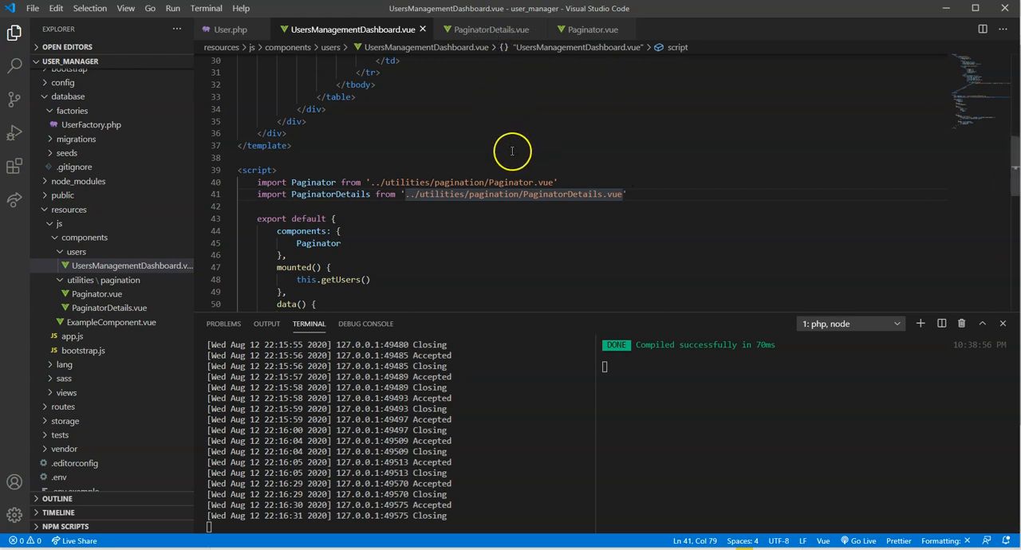
pyautogui.click(343, 243)
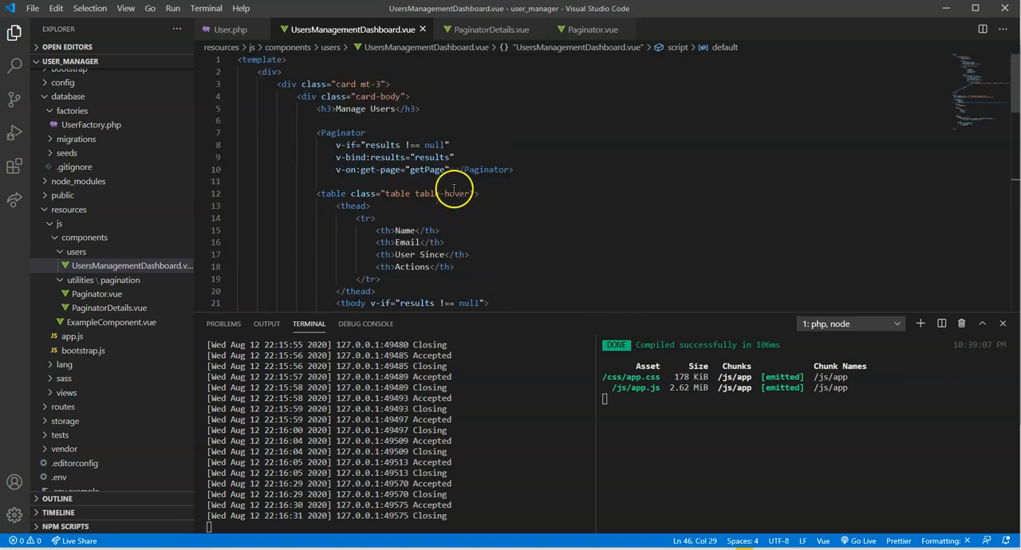
# - Add <PaginatorDetails v-if="results !== null" v-bind:results="results"> below the Paginator tag
pyautogui.click(517, 169)
pyautogui.write('<')
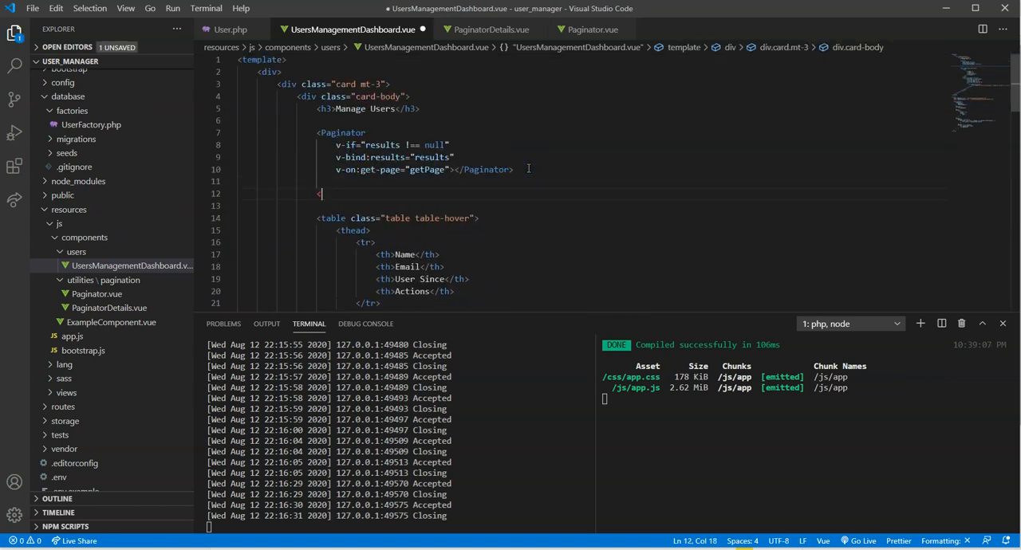
pyautogui.write('PaginatorDetails')
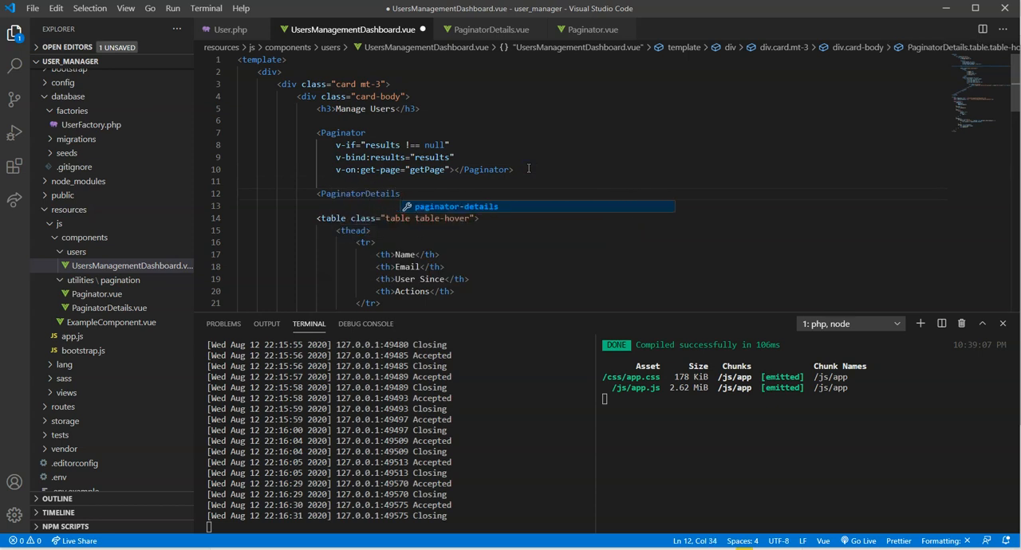
pyautogui.press('Enter')
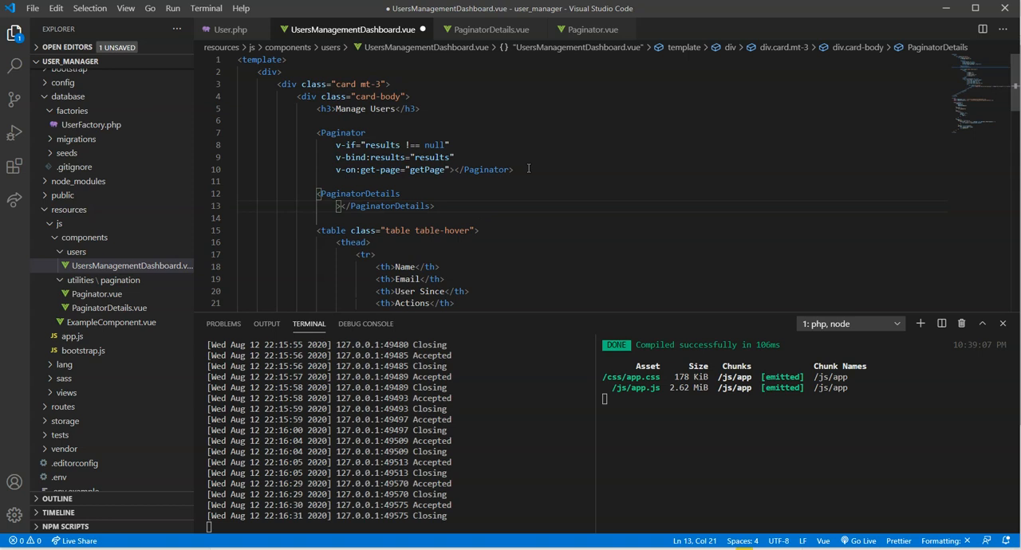
pyautogui.write('v-if="')
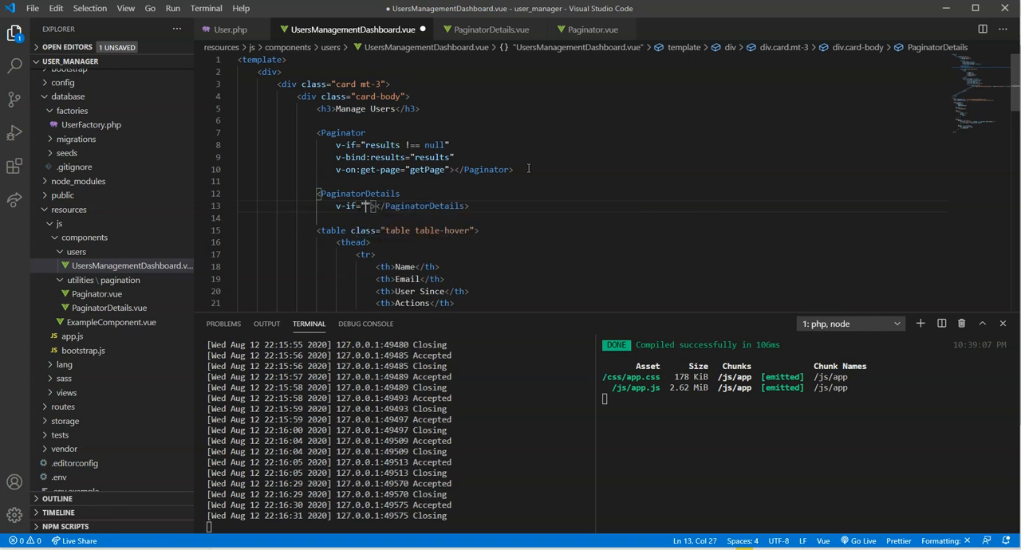
pyautogui.write('results')
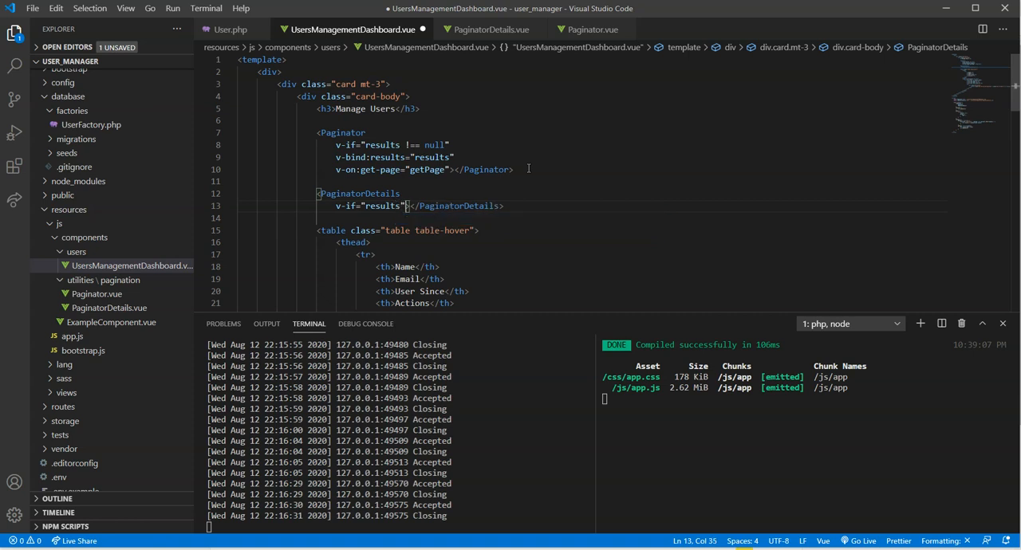
pyautogui.write('!')
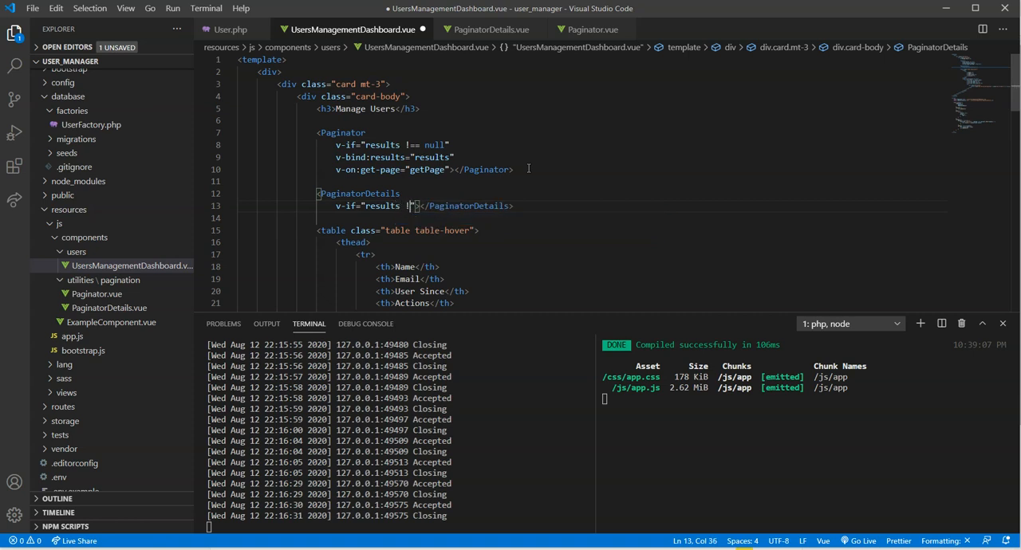
pyautogui.write('== null"')
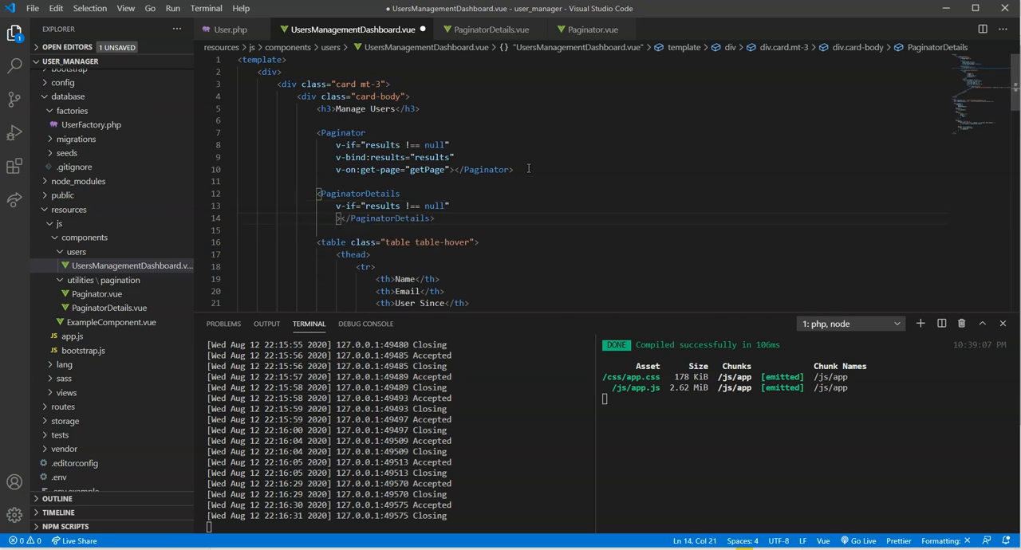
pyautogui.write('v-bind:')
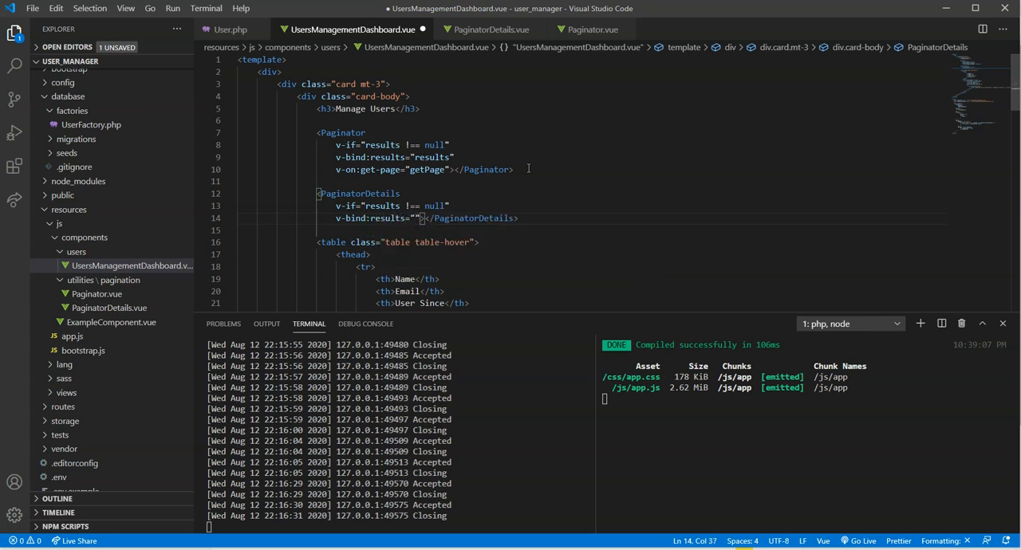
pyautogui.write('results')
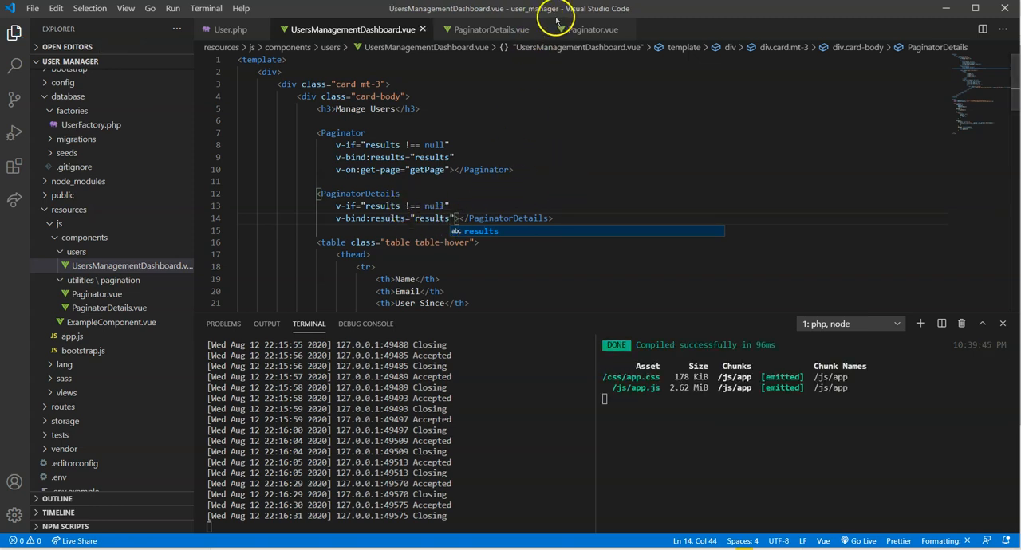
# - Check in Chrome that 'Details Here' appears under the pagination links
pyautogui.click(488, 29)
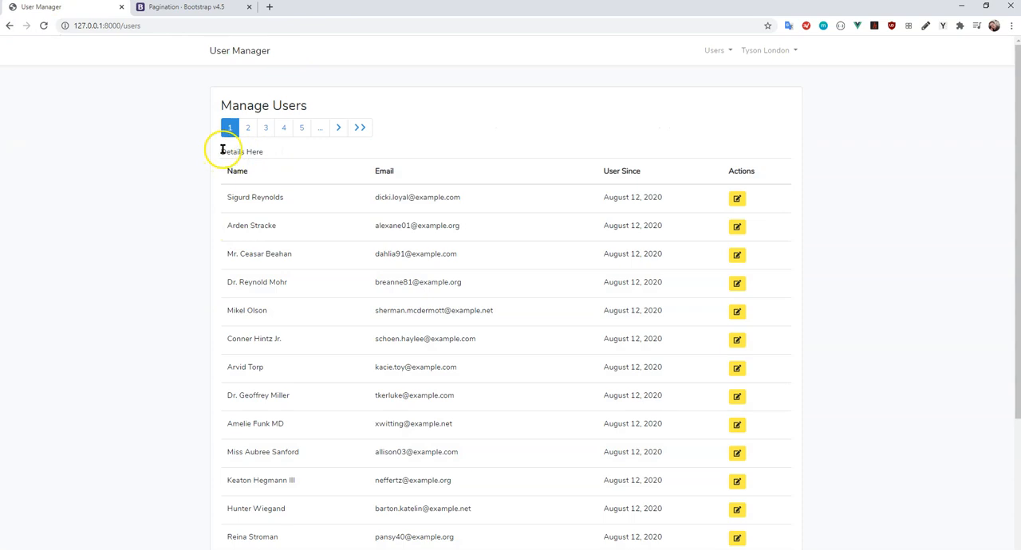
pyautogui.moveTo(255, 152)
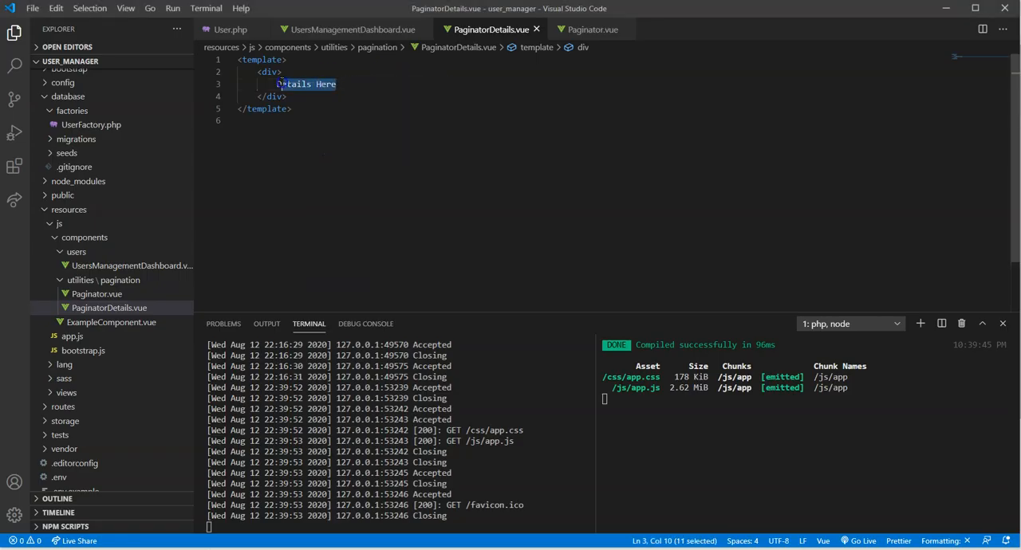
# - Replace the placeholder with an empty h5 and add a script exporting props ['results']
pyautogui.write('h5></h5>')
pyautogui.click(593, 132)
pyautogui.write('<script>')
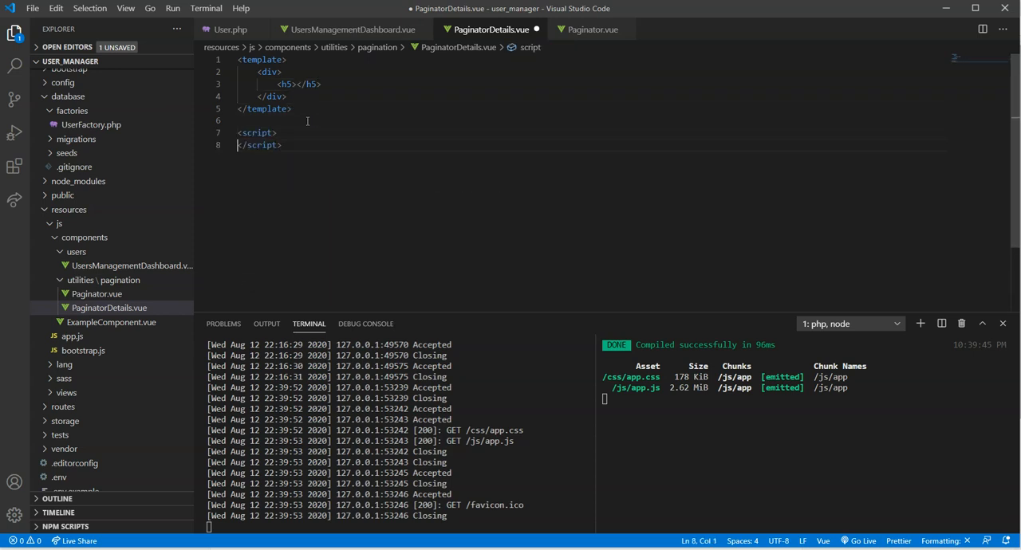
pyautogui.write('export default {')
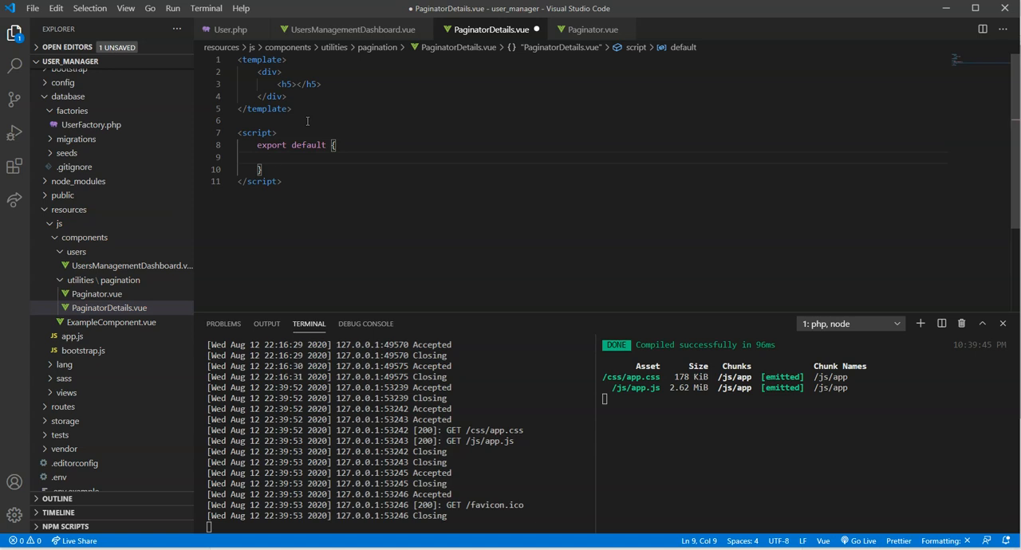
pyautogui.write("props: ['results")
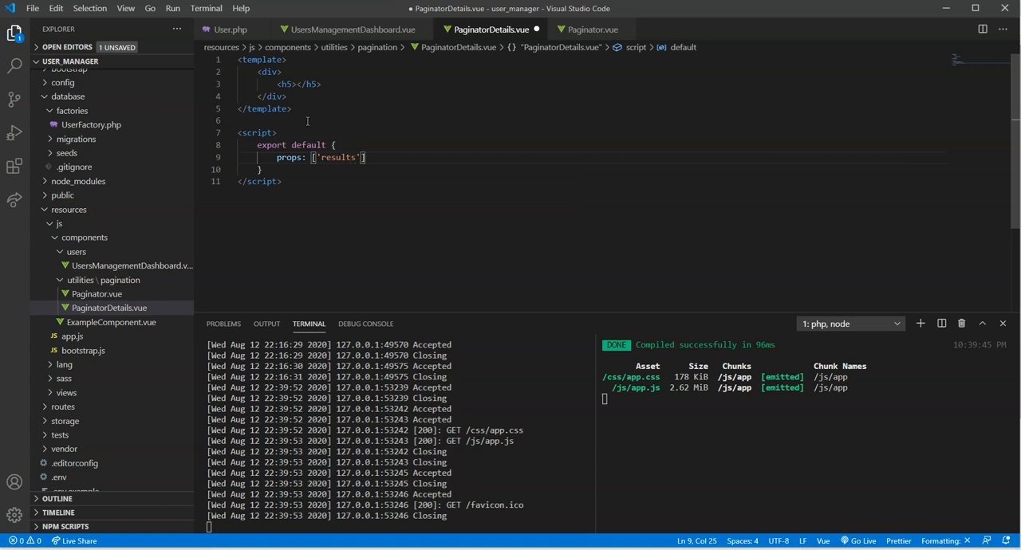
# - Review Paginator.vue's props for comparison, then return to PaginatorDetails.vue
pyautogui.click(590, 29)
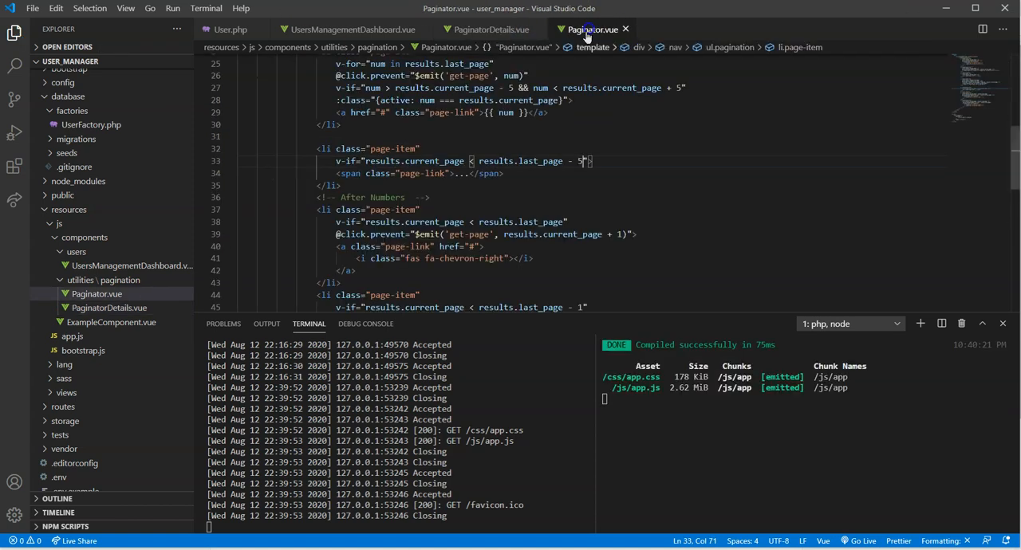
pyautogui.scroll(-3)
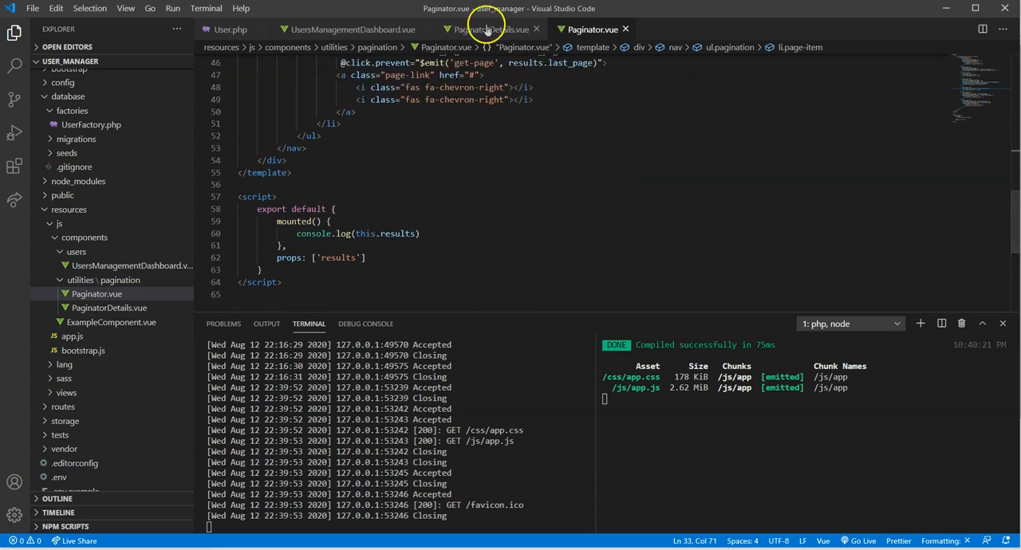
pyautogui.click(488, 29)
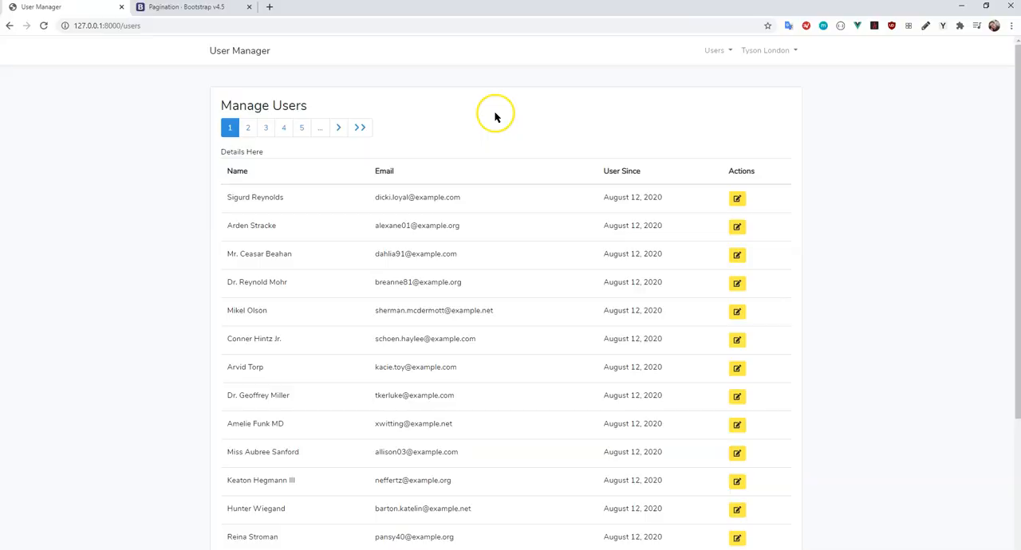
# - Open Chrome DevTools to inspect the logged results object's from and to values
pyautogui.press('F12')
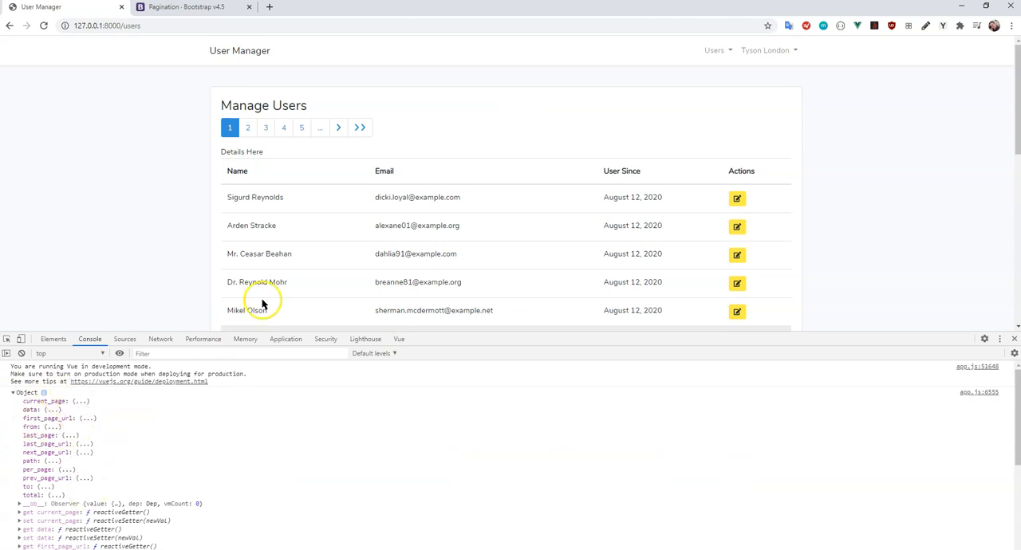
pyautogui.moveTo(266, 173)
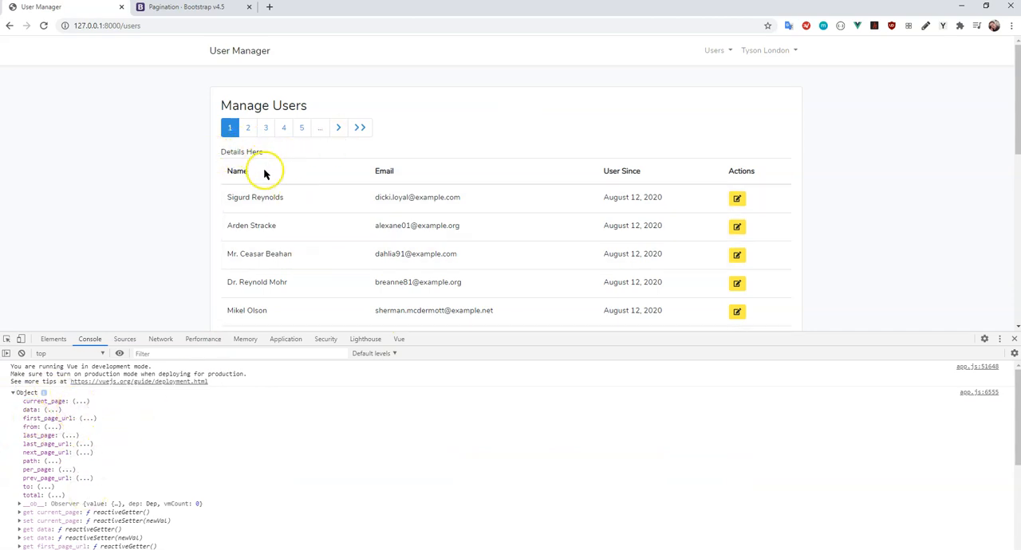
pyautogui.moveTo(249, 185)
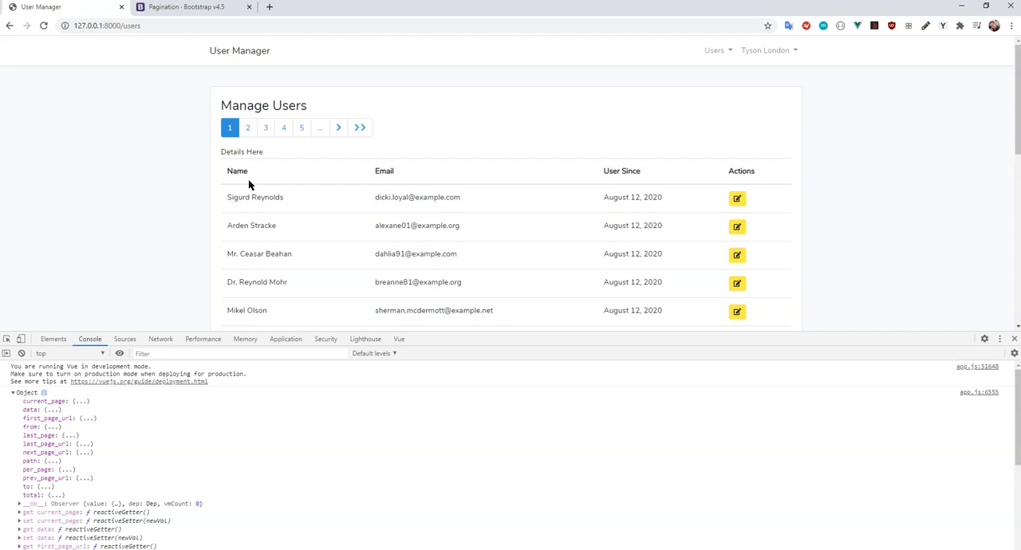
pyautogui.moveTo(32, 373)
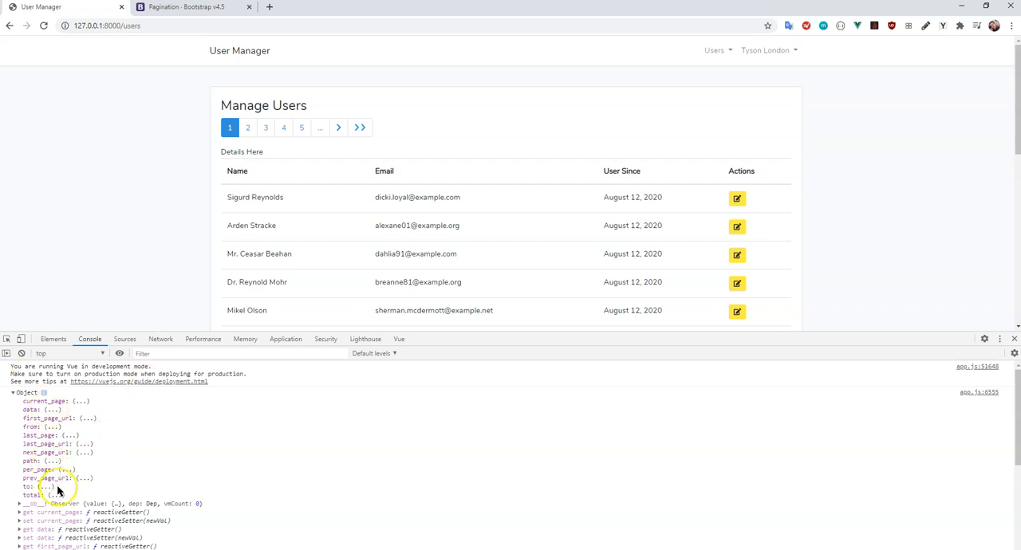
pyautogui.moveTo(63, 441)
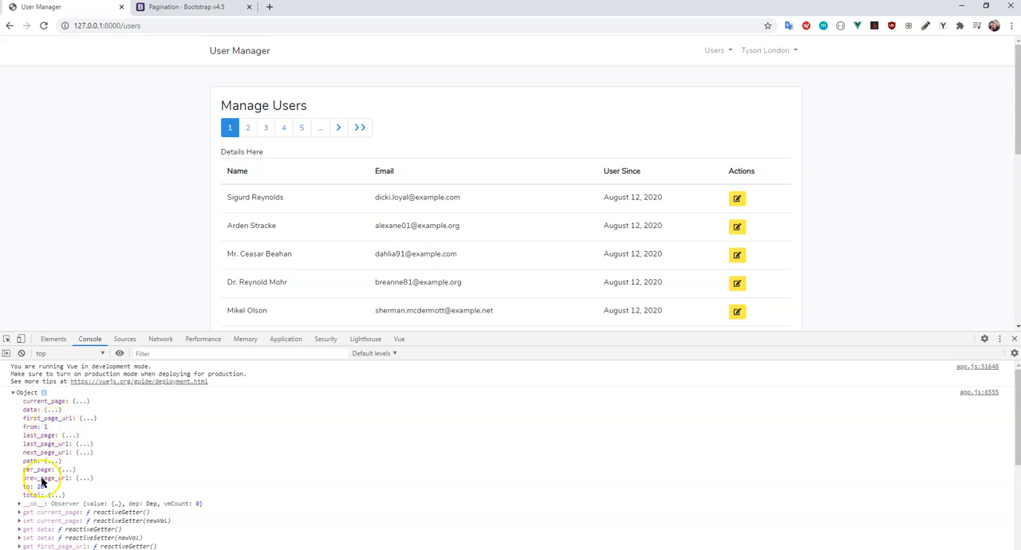
pyautogui.moveTo(219, 370)
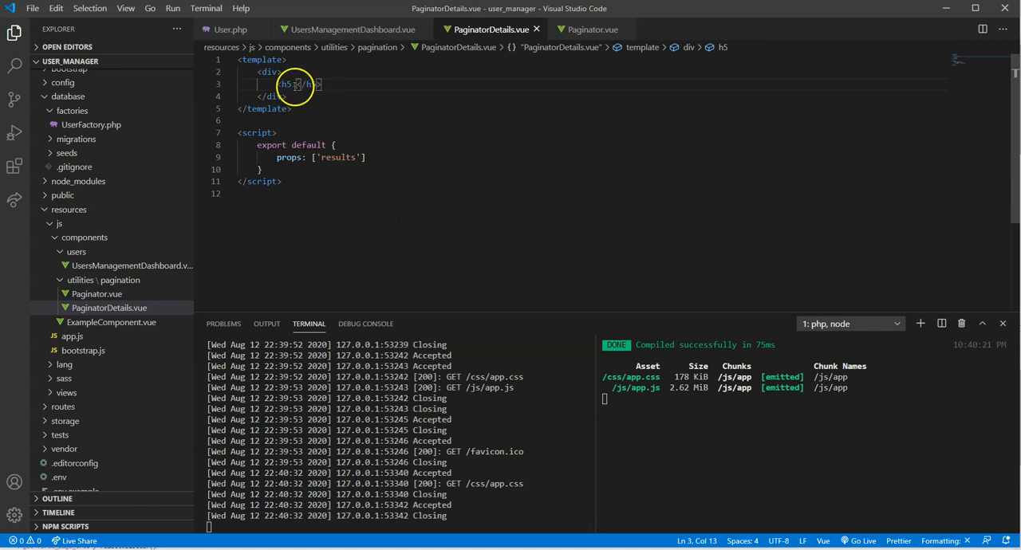
# - Write 'Showing {{ results.from }} to {{ results.to }} of {{ results.total }}' inside the h5
pyautogui.write('Showing {{')
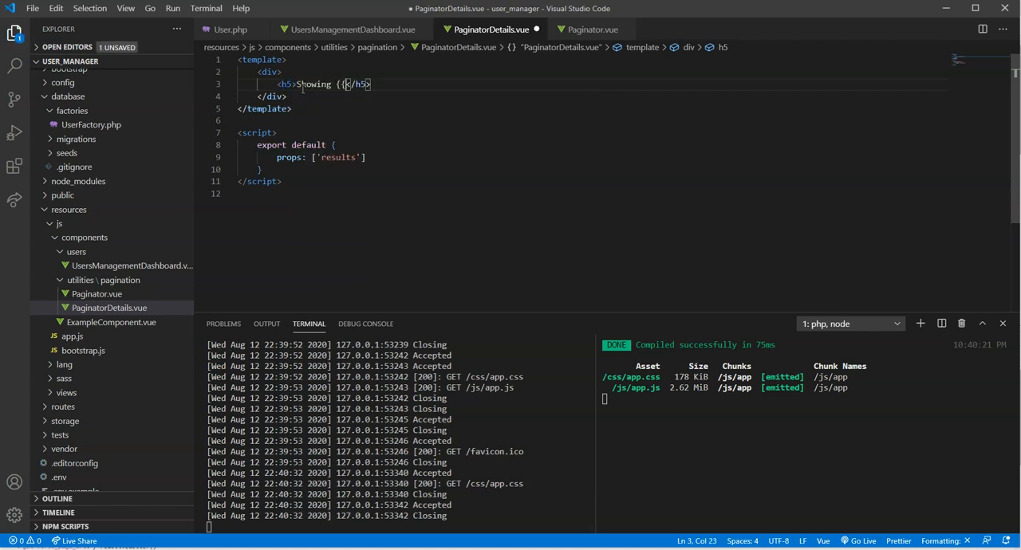
pyautogui.write('results')
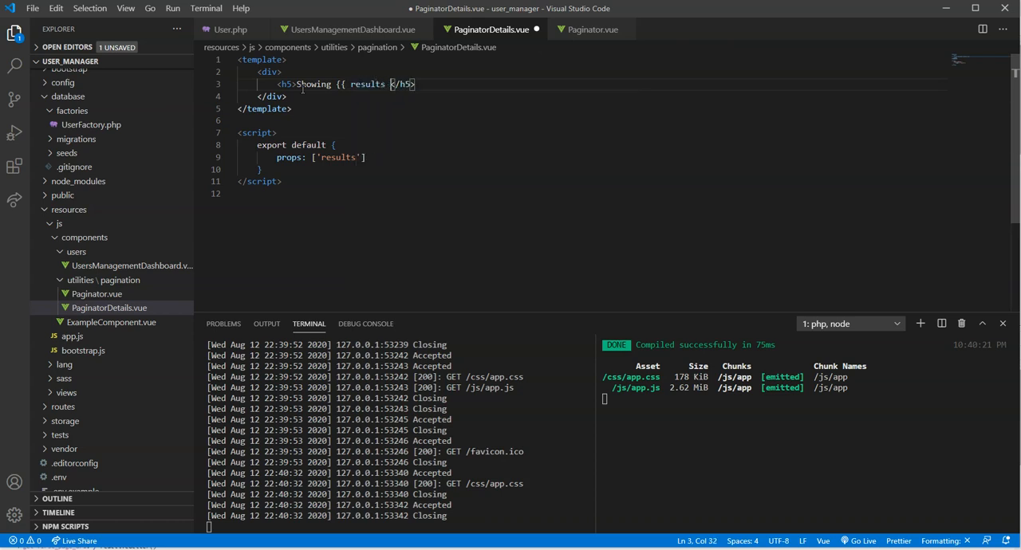
pyautogui.write('.from }} to')
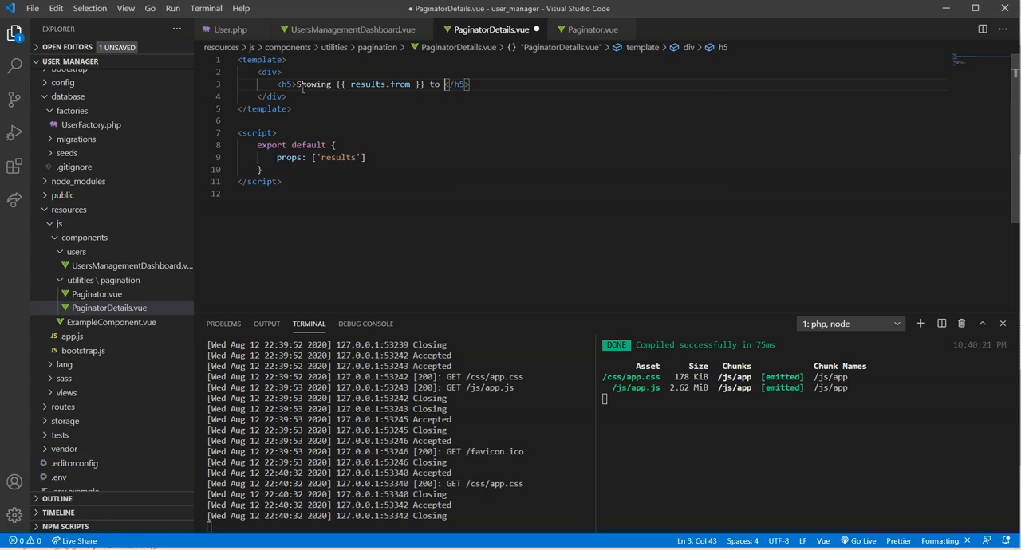
pyautogui.write('{{ results')
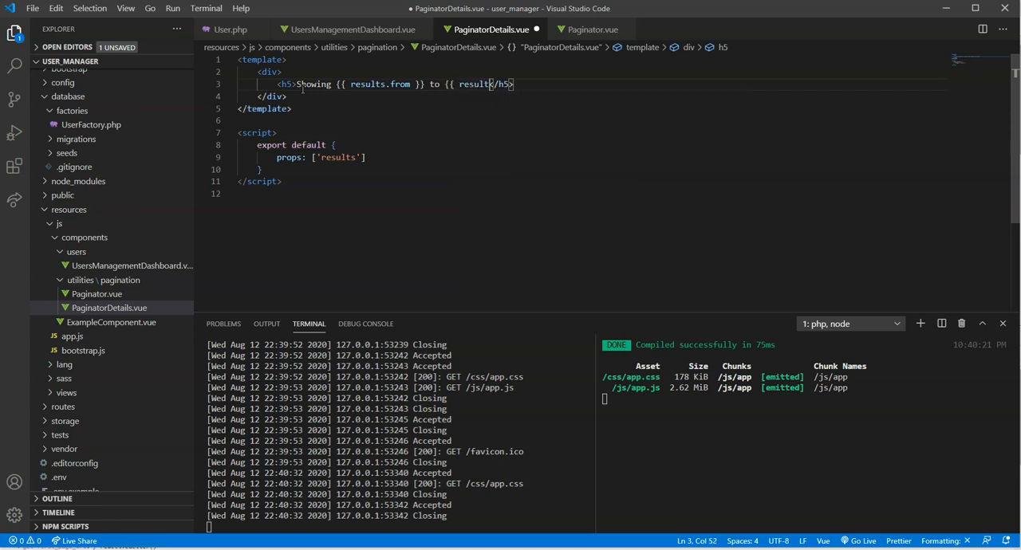
pyautogui.write('.to')
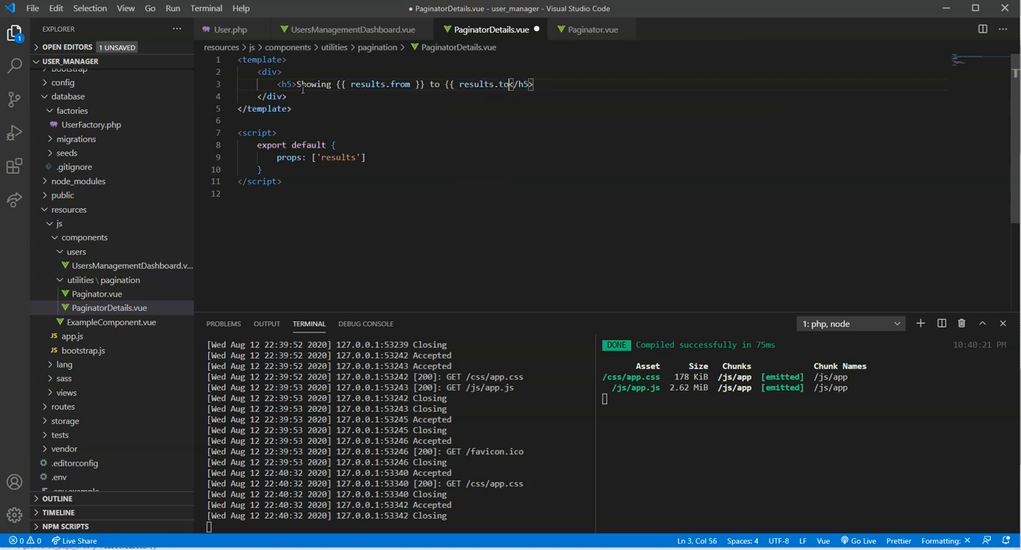
pyautogui.write('}}')
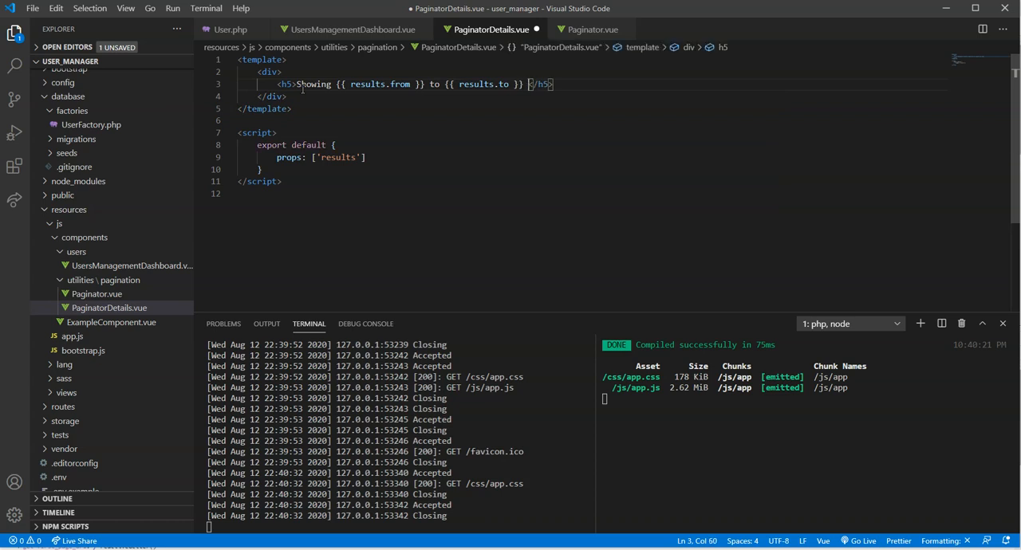
pyautogui.write('of {{')
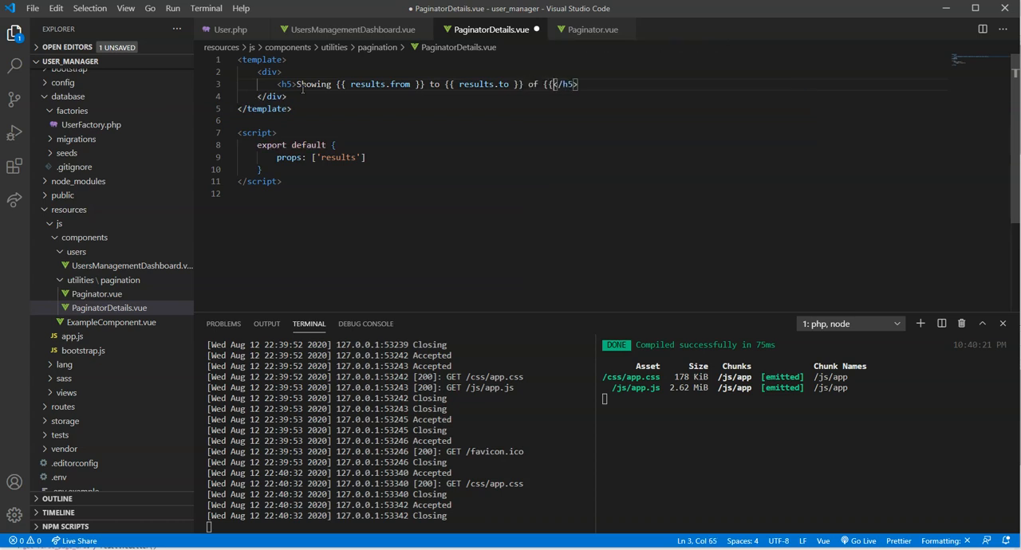
pyautogui.write('results.tot')
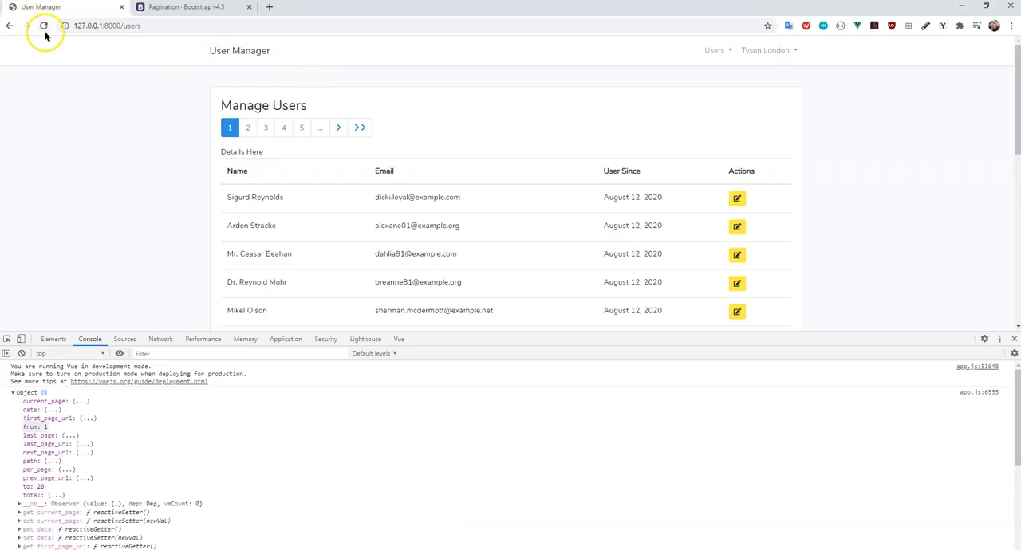
# - Reload the Manage Users page to see 'Showing 1 to 20 of 251'
pyautogui.click(44, 26)
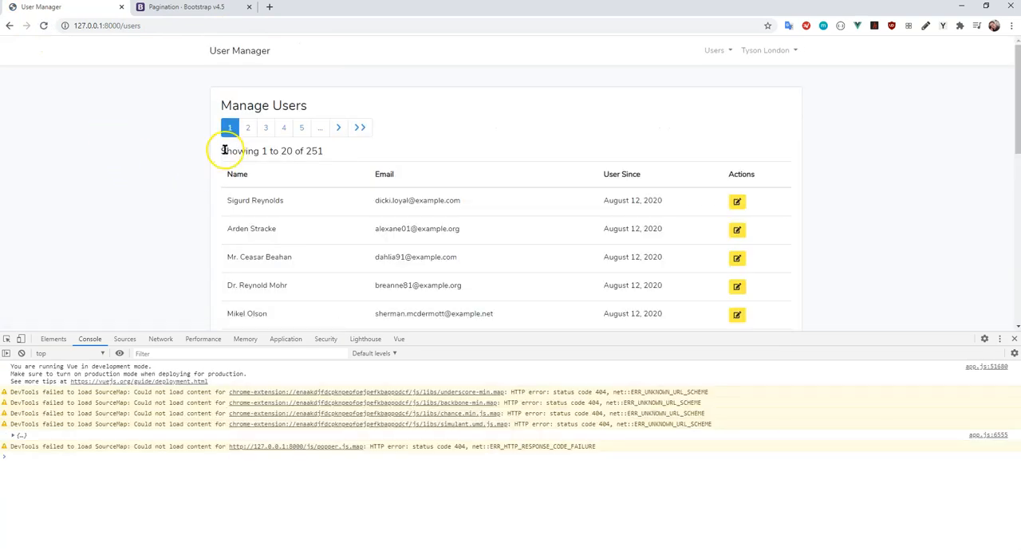
pyautogui.moveTo(339, 156)
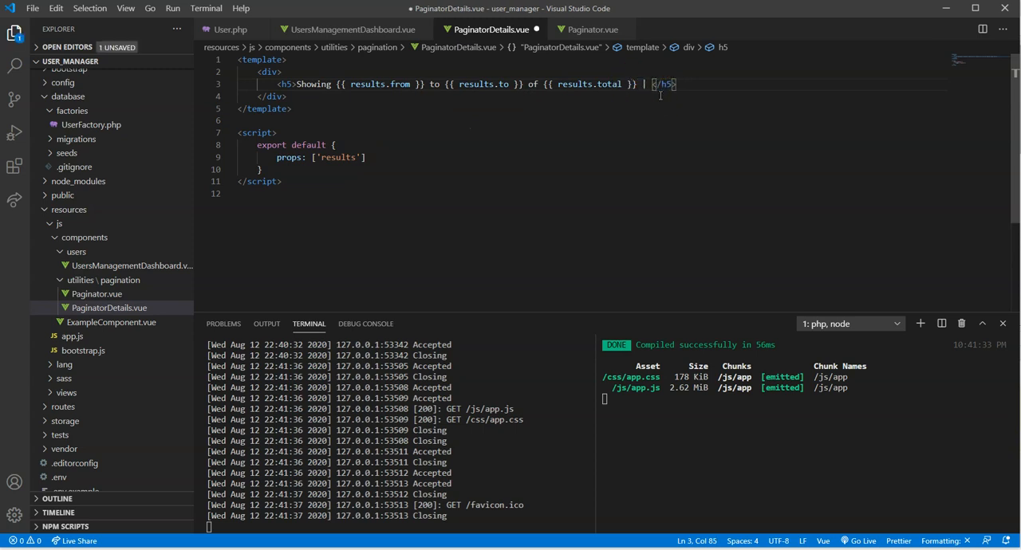
# - Append ' | Page {{ results.current_page }} of {{ results.last_page }}' to the h5 heading
pyautogui.write('Page {{')
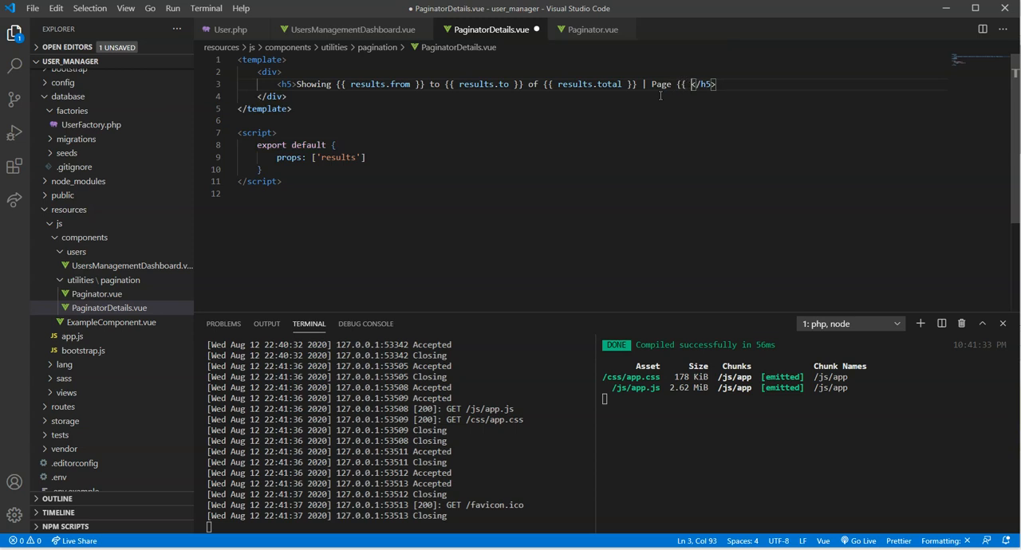
pyautogui.write('current_page }} of {{')
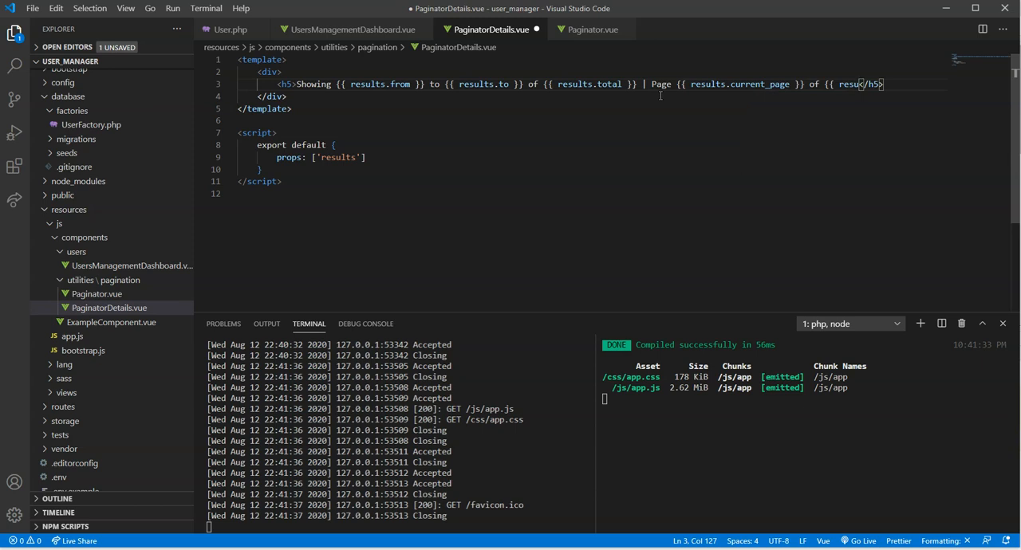
pyautogui.write('results.last_page }}')
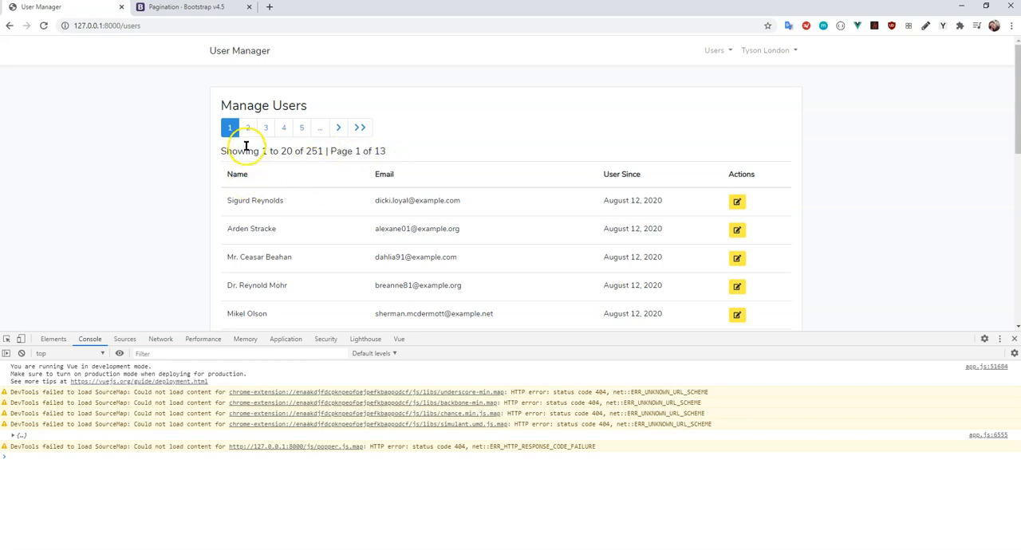
# - Close Chrome's DevTools panel so the users page shows 'Page 1 of 13' fully
pyautogui.scroll(-3)
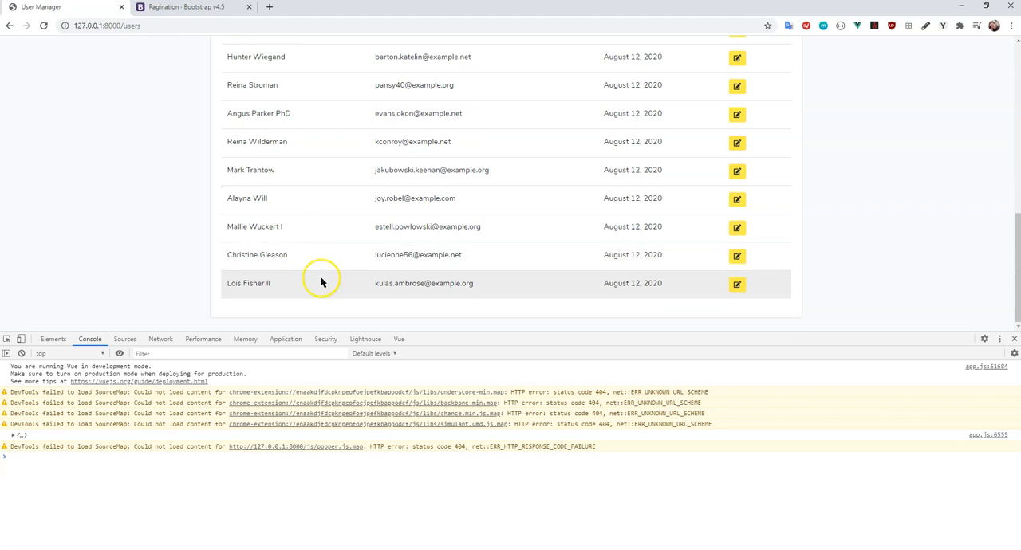
pyautogui.moveTo(1013, 339)
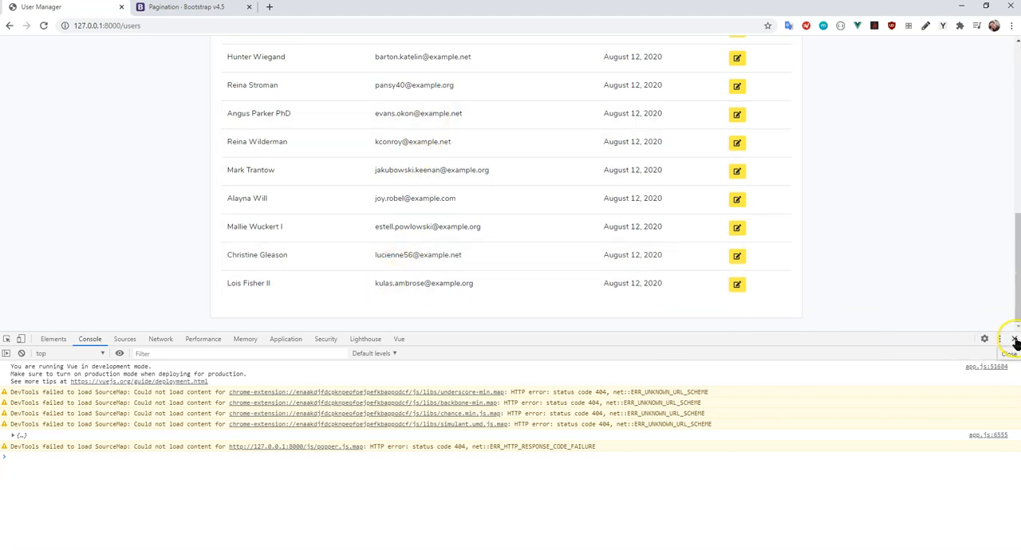
pyautogui.click(1012, 339)
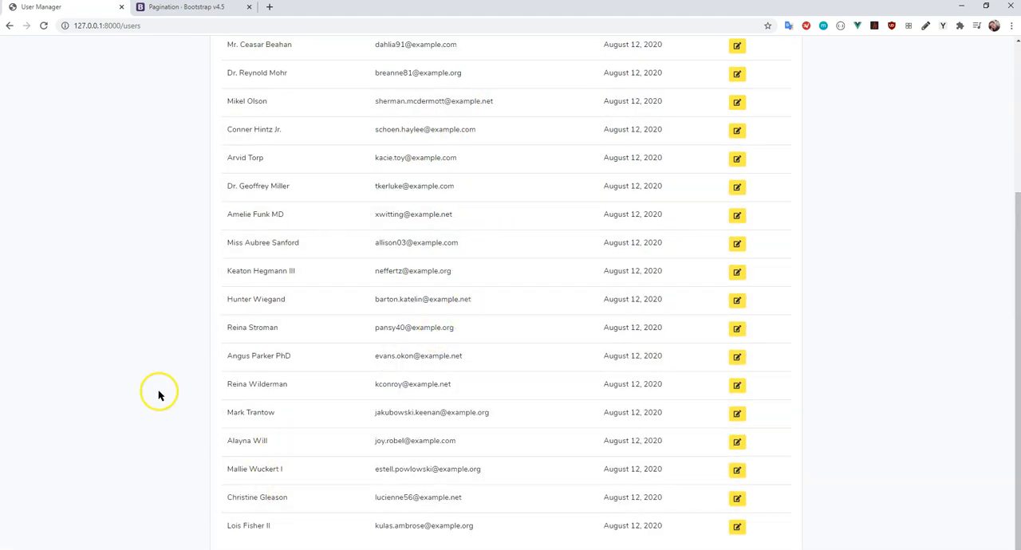
pyautogui.moveTo(399, 242)
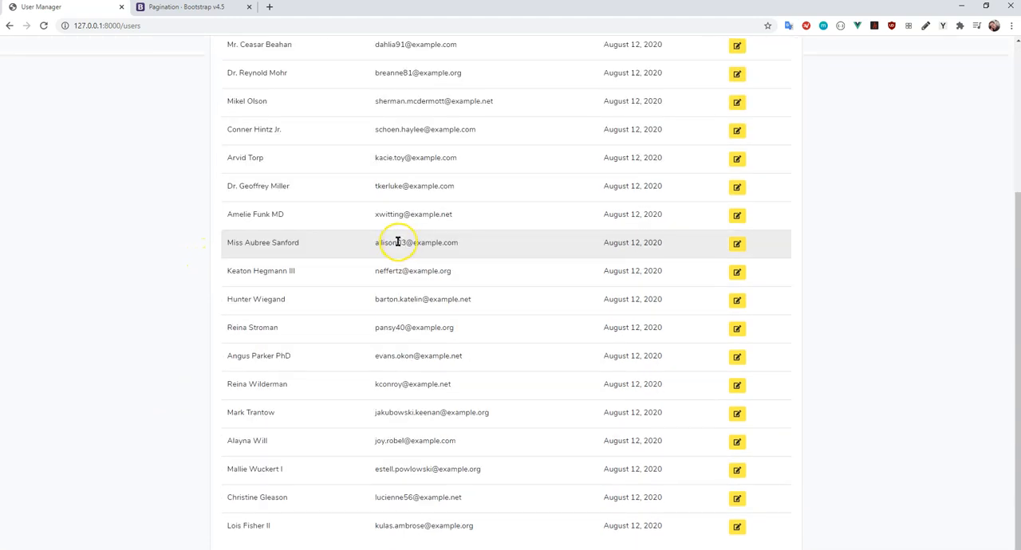
pyautogui.scroll(3)
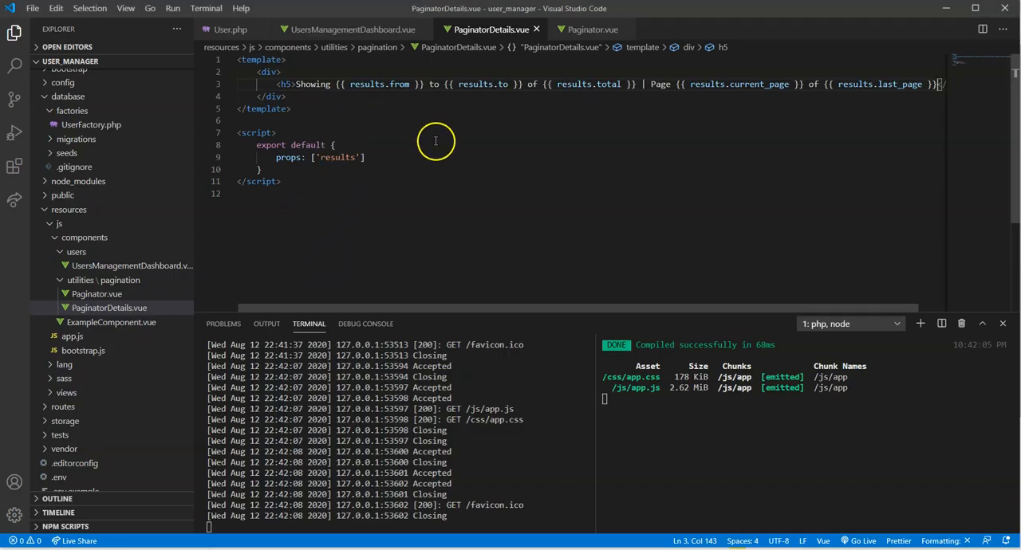
# - Open UsersManagementDashboard.vue and select the <Paginator> markup to relocate below the table
pyautogui.click(351, 29)
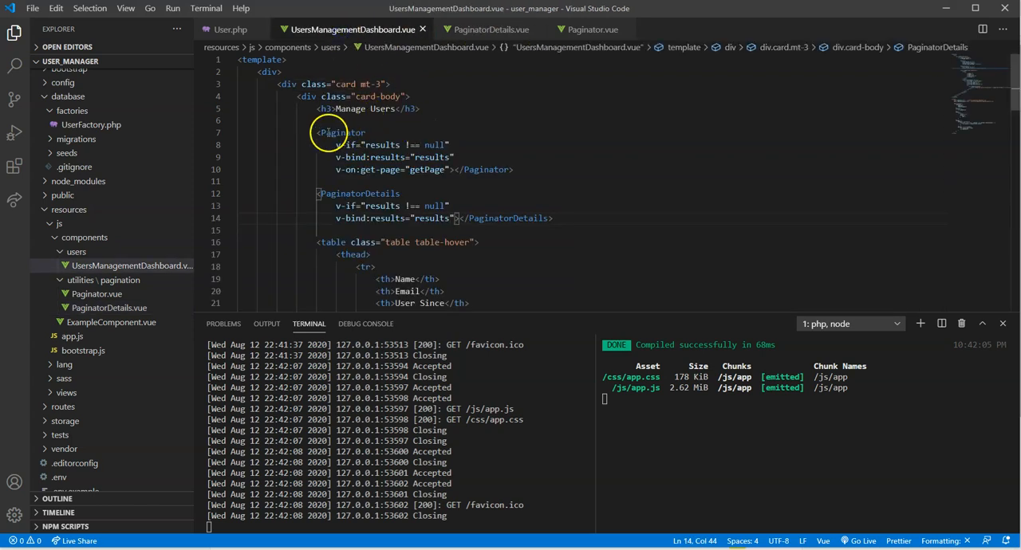
pyautogui.moveTo(318, 132); pyautogui.dragTo(515, 169)
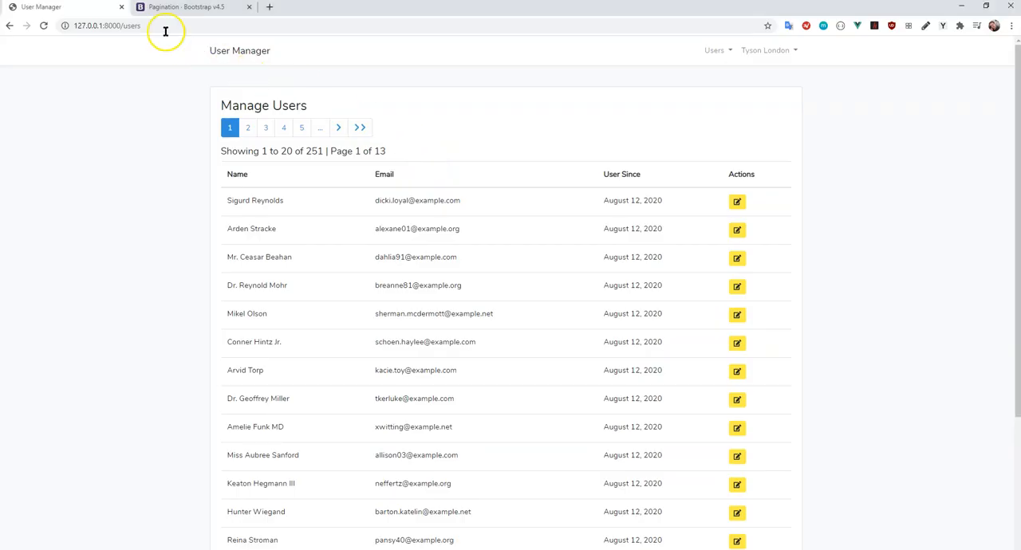
pyautogui.moveTo(140, 176)
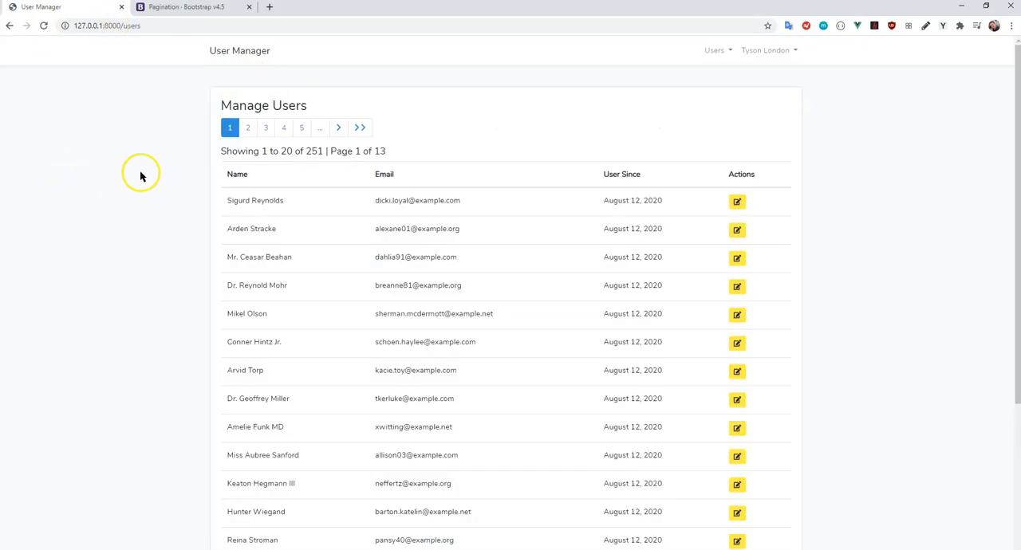
# - Step through paginator pages 3 and 4, reviewing users 61 to 80 of 251
pyautogui.scroll(-3)
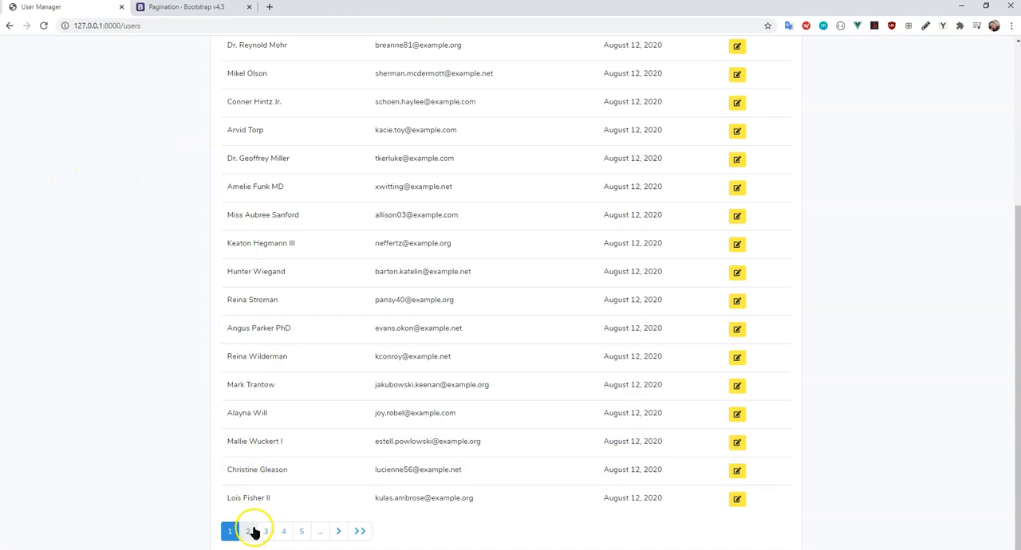
pyautogui.click(265, 531)
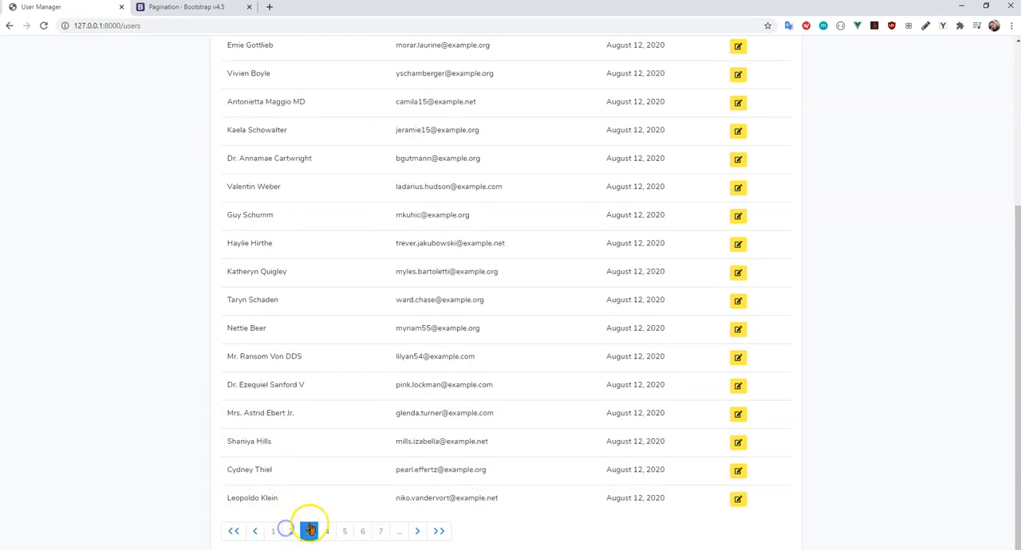
pyautogui.click(309, 531)
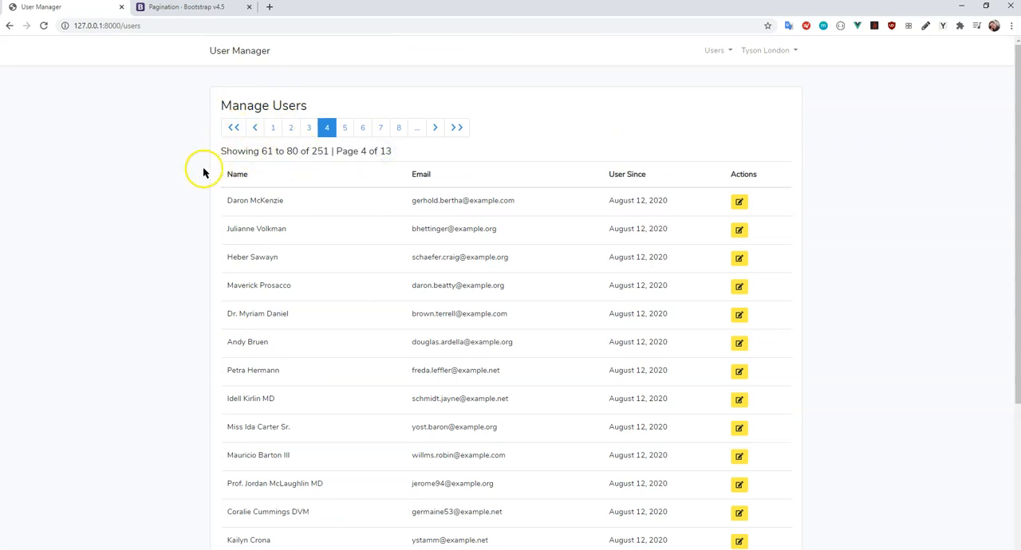
pyautogui.scroll(-3)
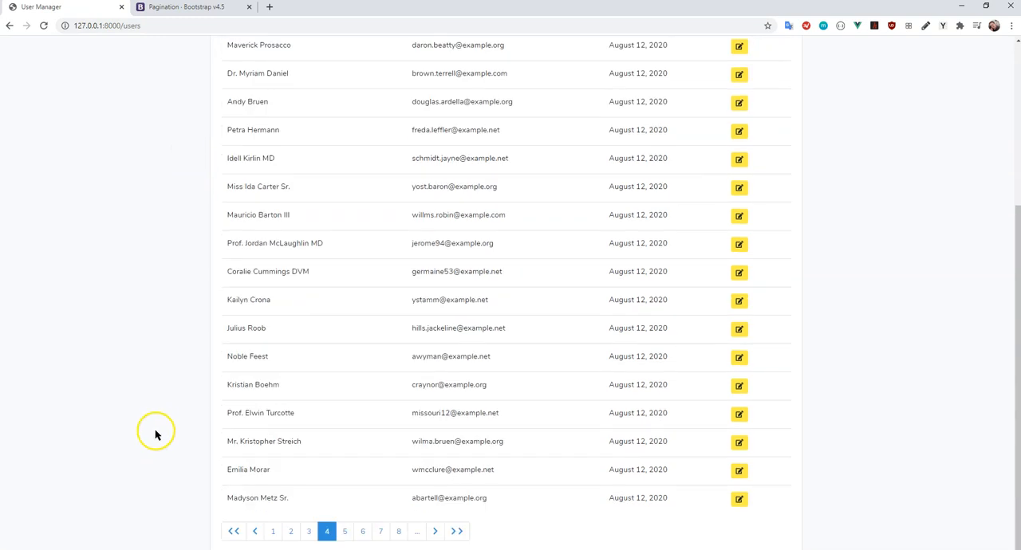
pyautogui.scroll(3)
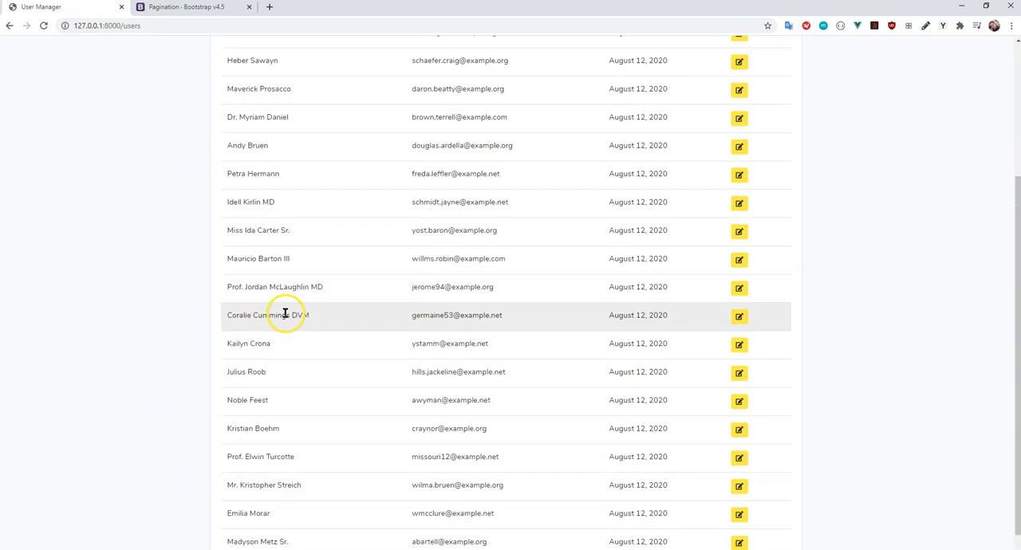
pyautogui.scroll(3)
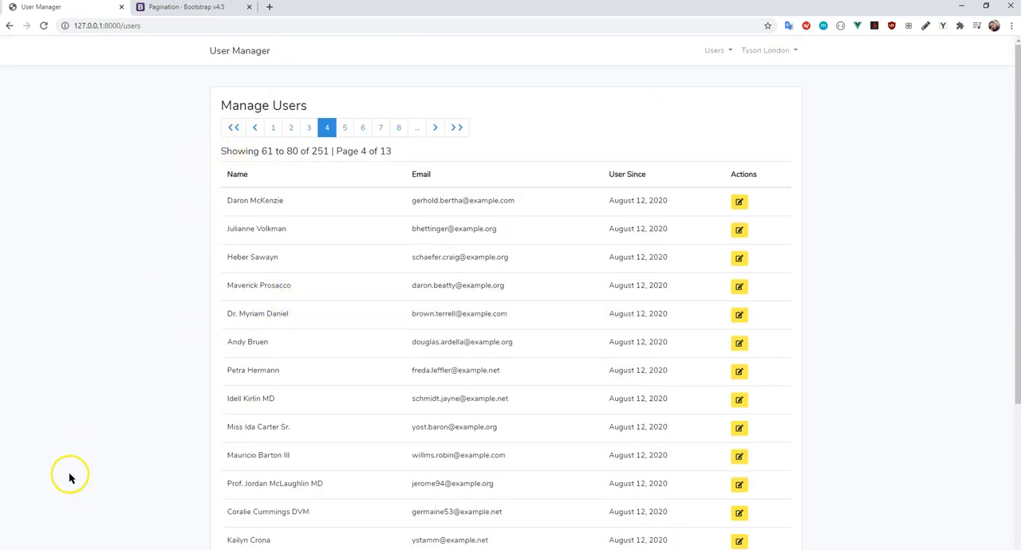
pyautogui.moveTo(136, 489)
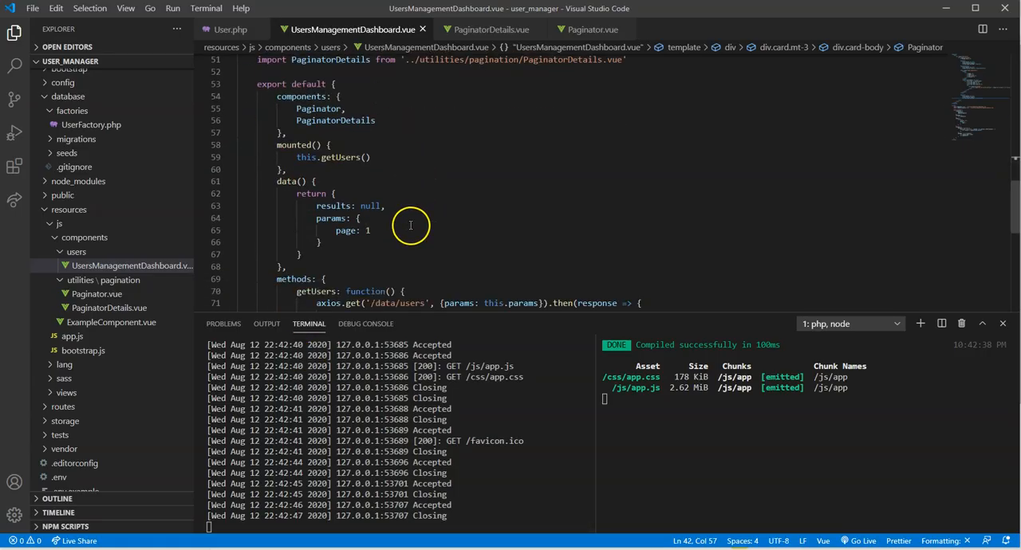
pyautogui.moveTo(732, 278)
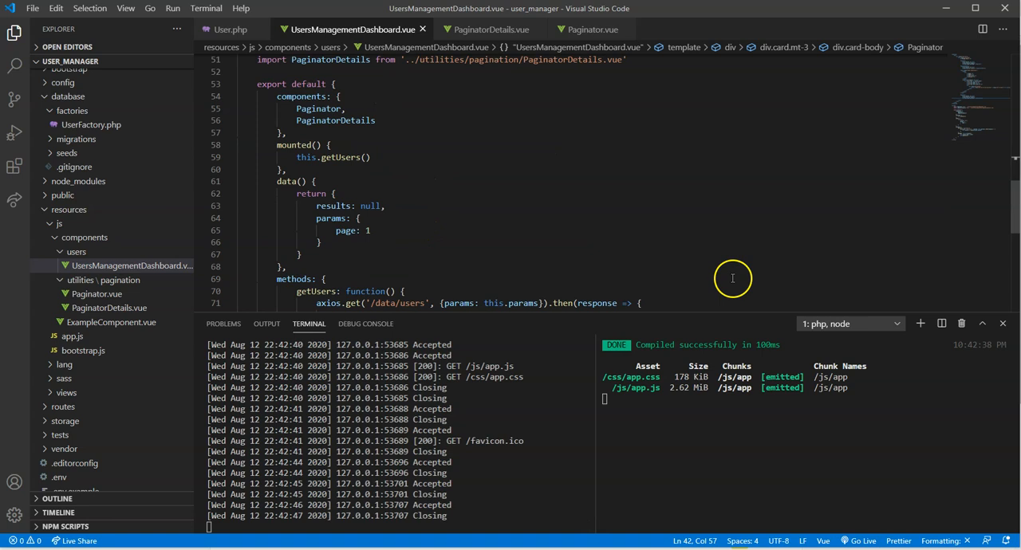
# - Start typing window.scroll on a new line after this.params.page = event in getPage
pyautogui.scroll(-3)
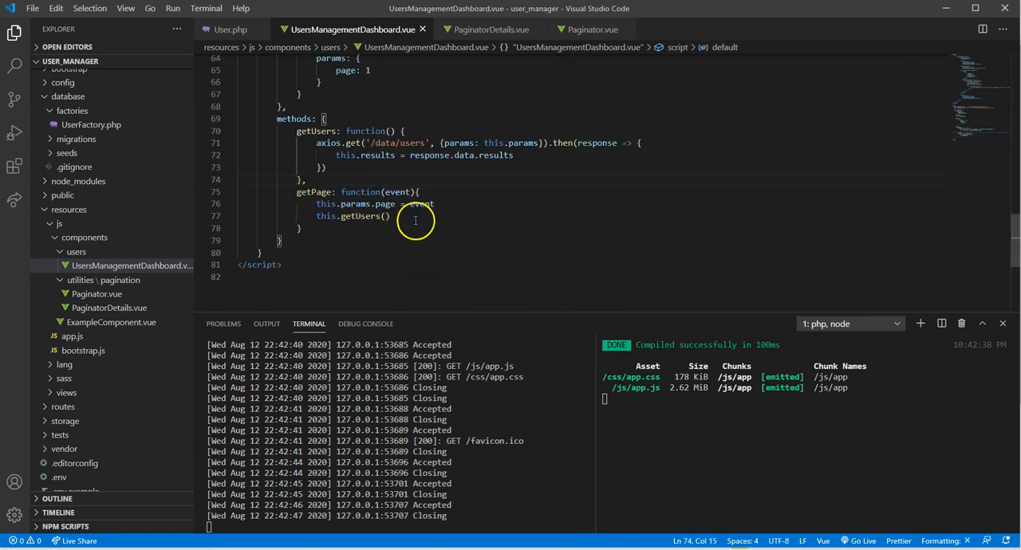
pyautogui.press('Enter')
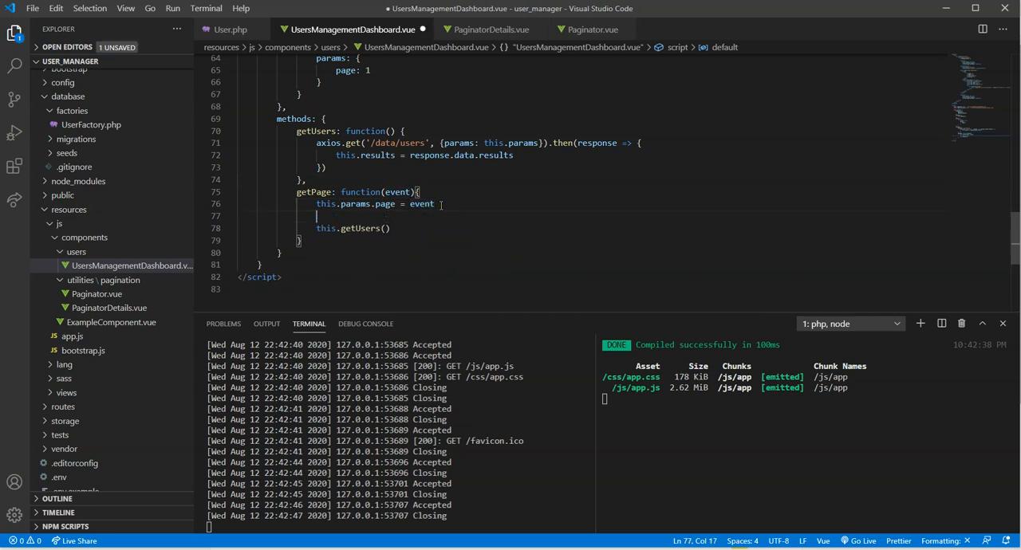
pyautogui.write('sc')
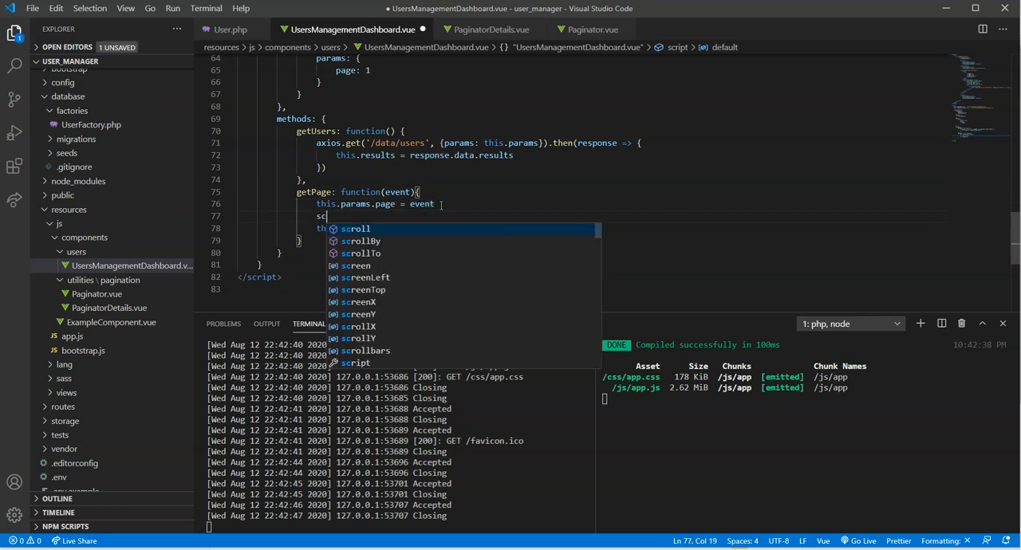
pyautogui.write('window')
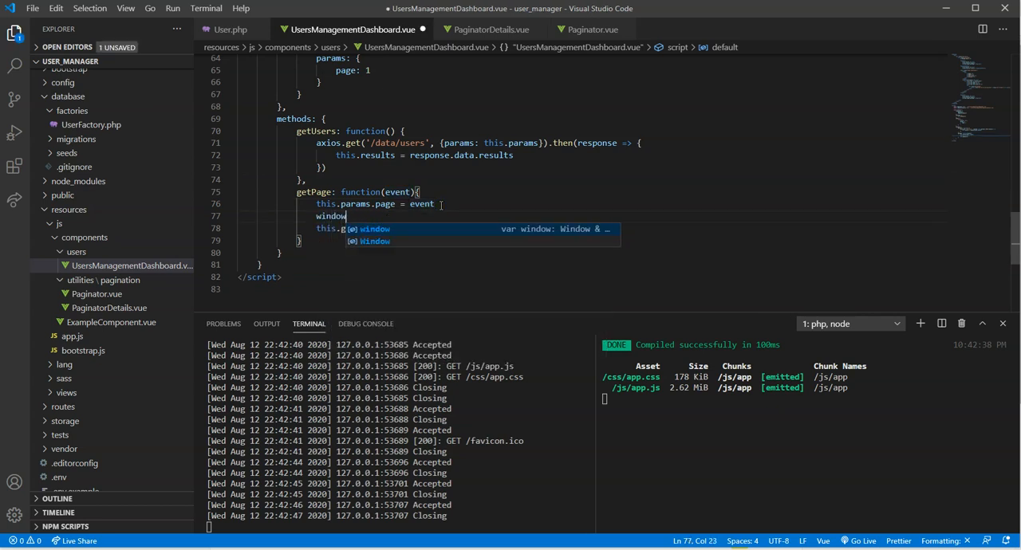
pyautogui.write('.scro')
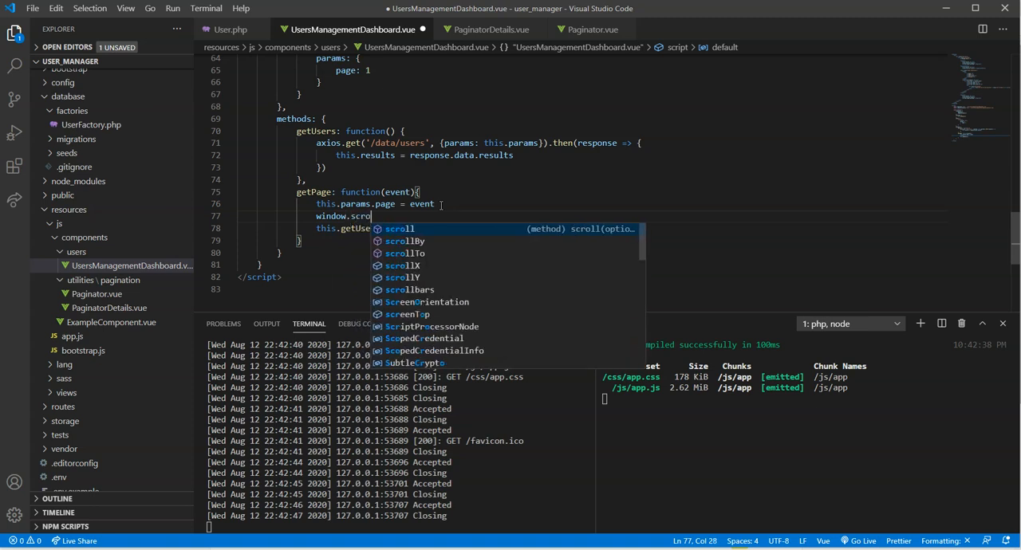
pyautogui.write('l')
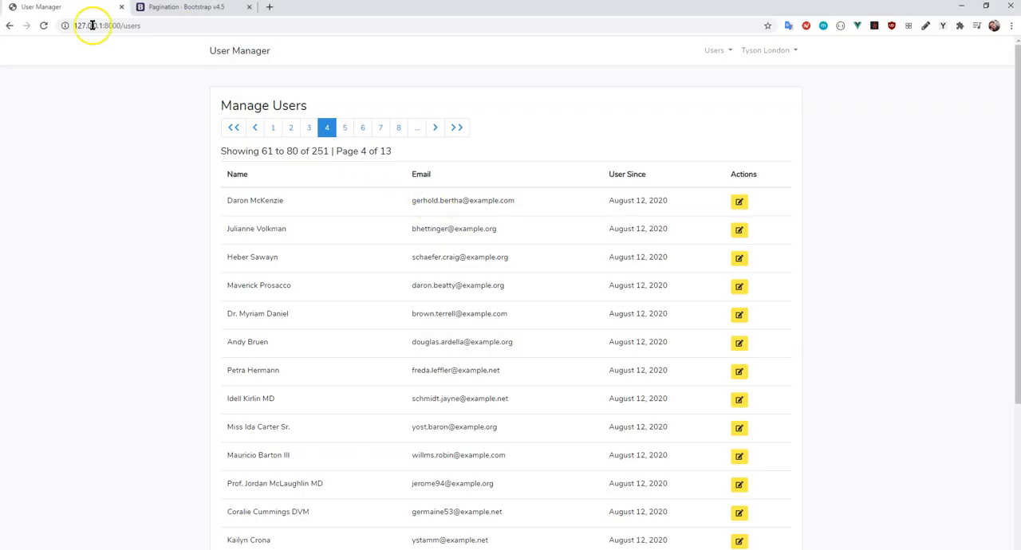
pyautogui.click(234, 127)
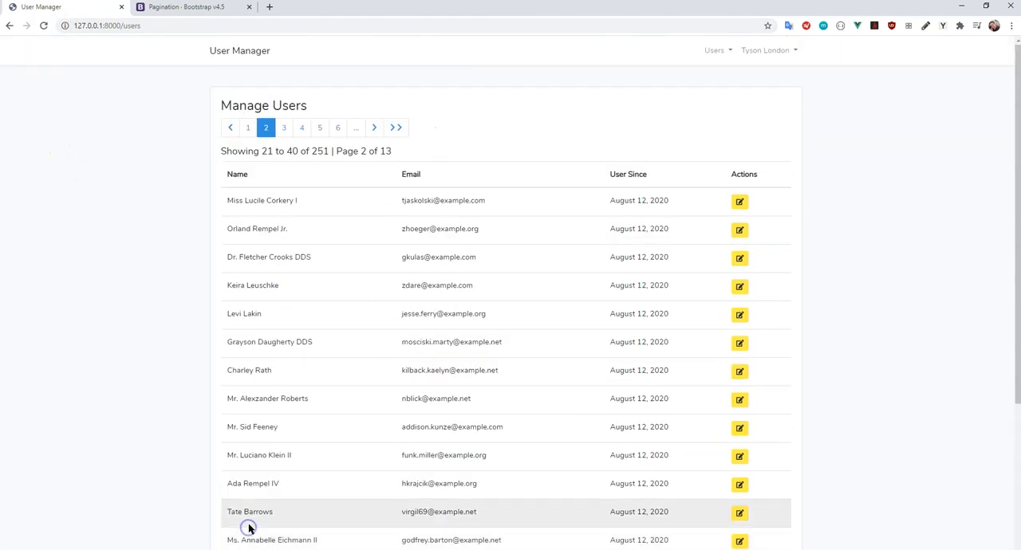
pyautogui.scroll(-3)
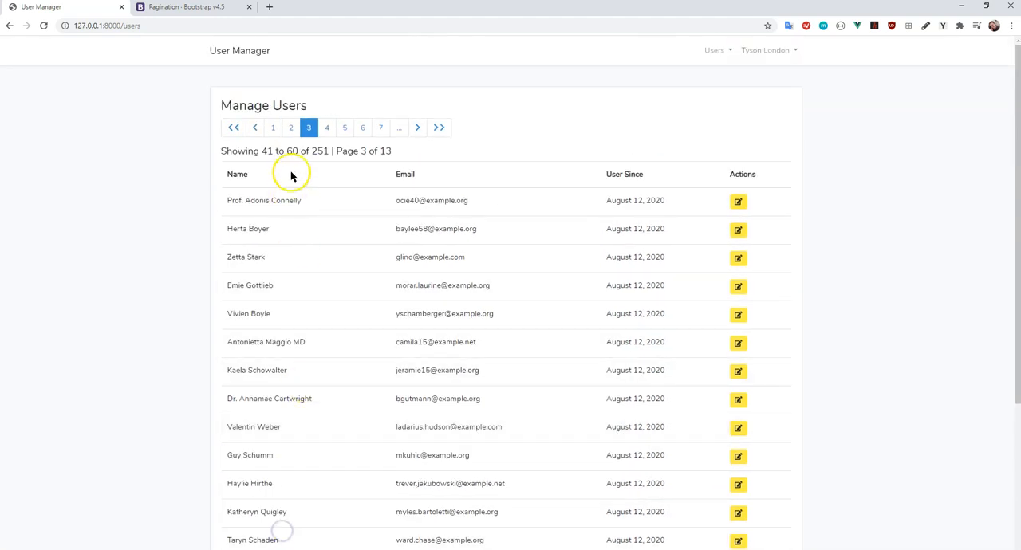
pyautogui.scroll(-3)
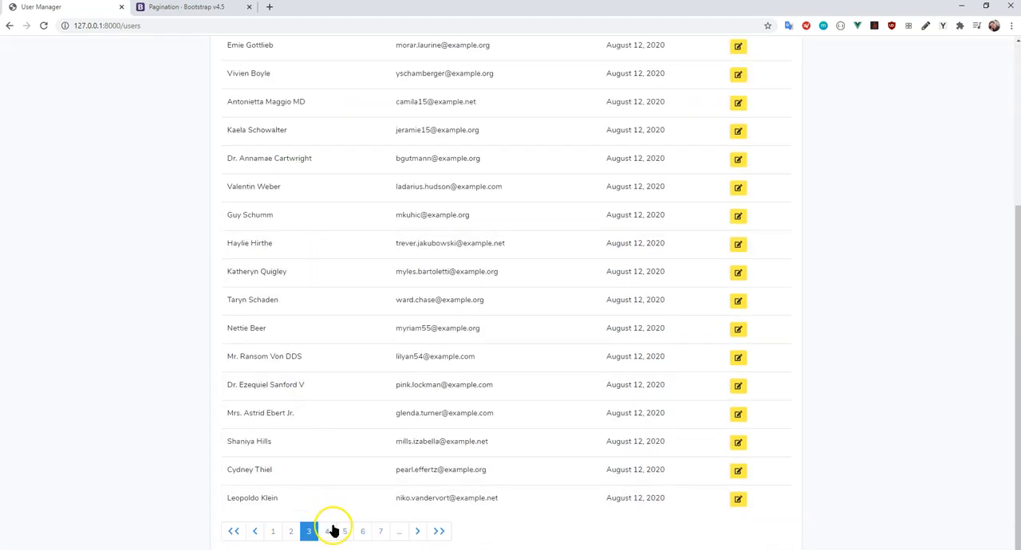
pyautogui.click(327, 531)
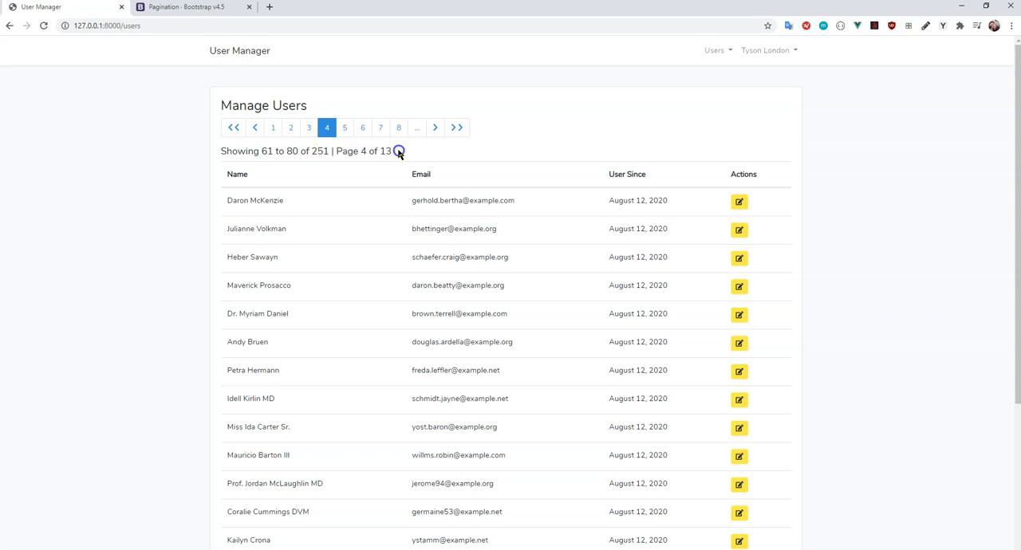
pyautogui.scroll(-3)
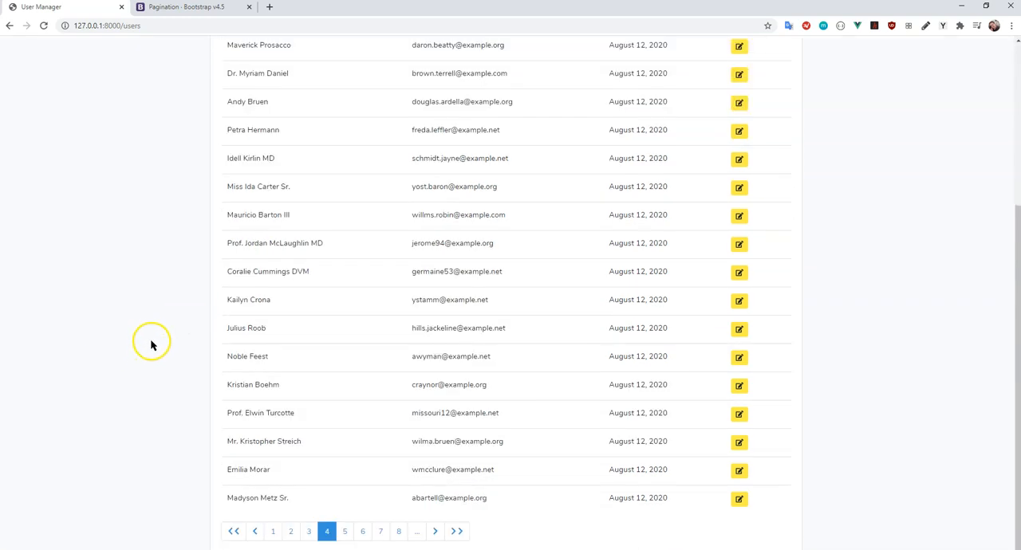
pyautogui.scroll(3)
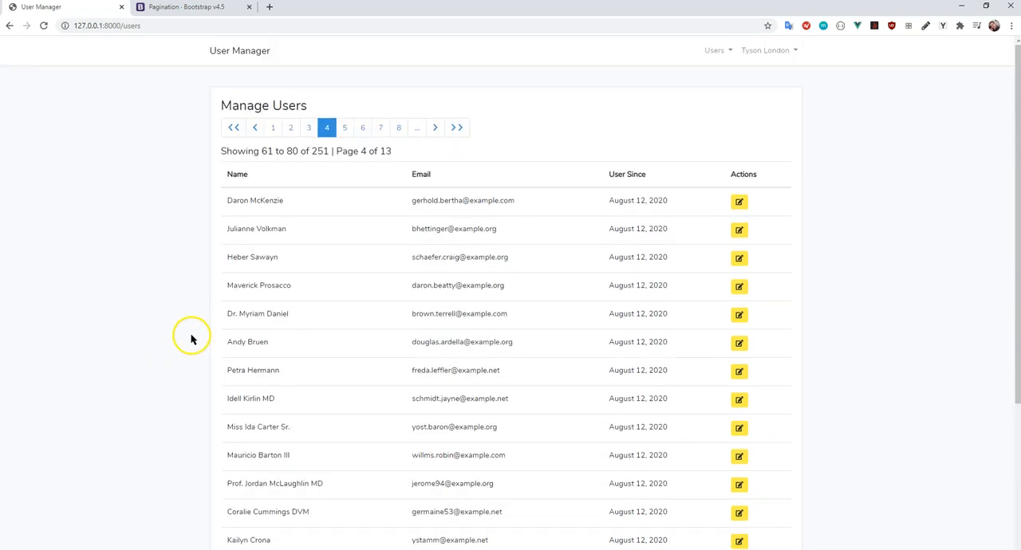
pyautogui.moveTo(427, 191)
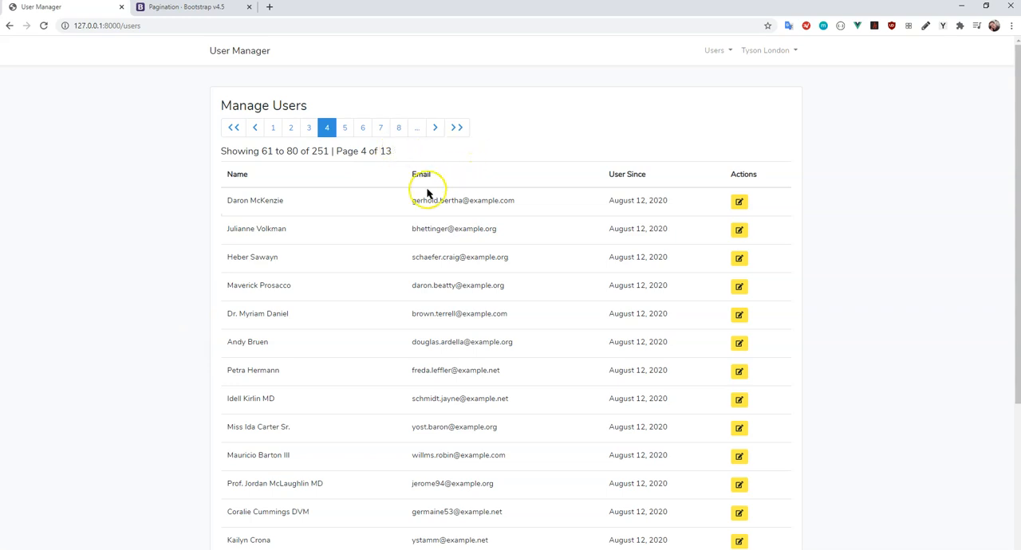
pyautogui.moveTo(618, 200)
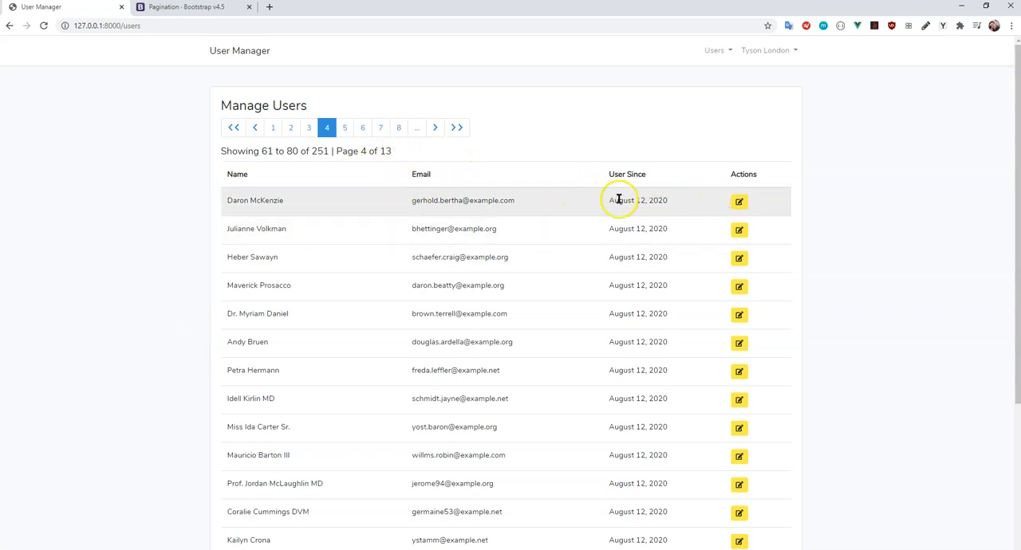
pyautogui.doubleClick(637, 200)
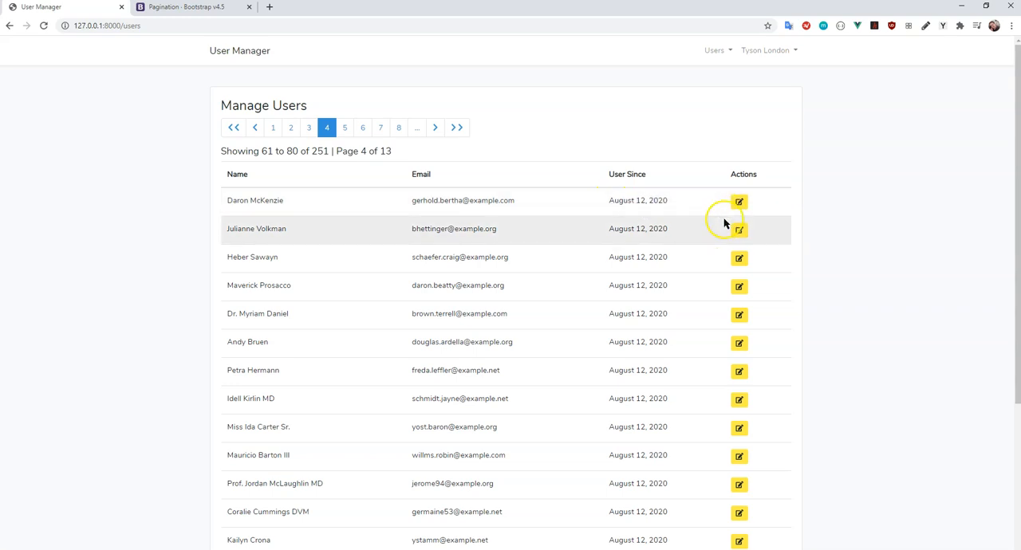
pyautogui.moveTo(742, 232)
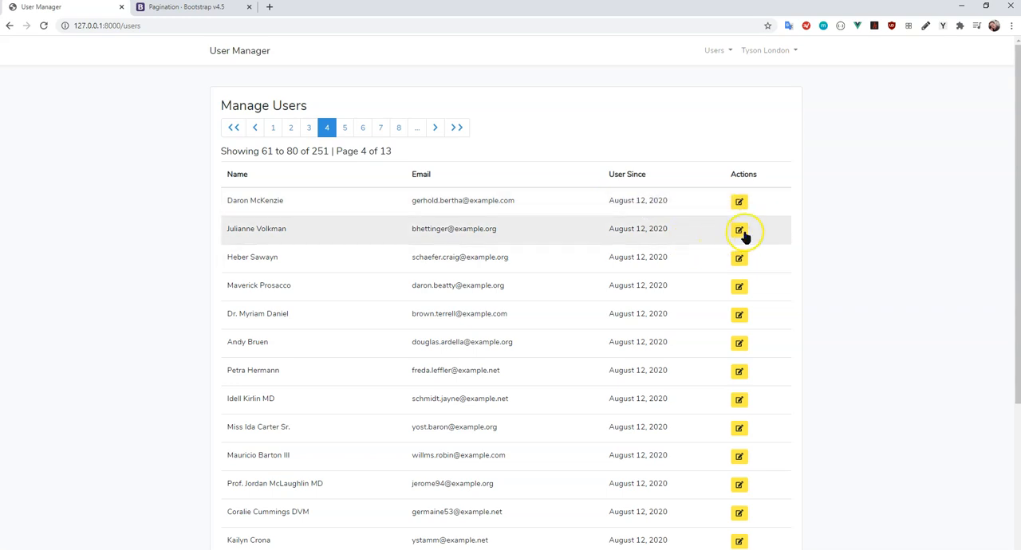
pyautogui.moveTo(246, 254)
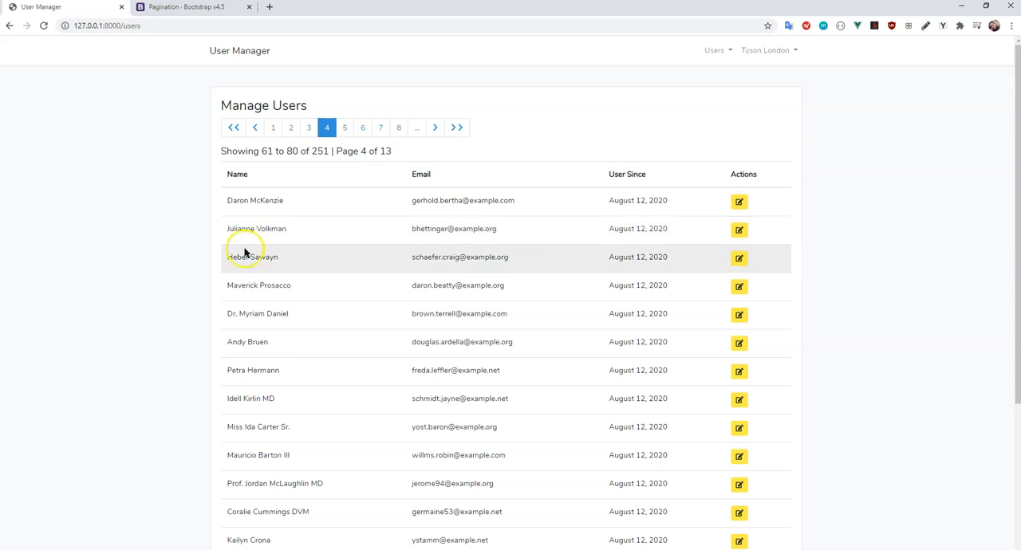